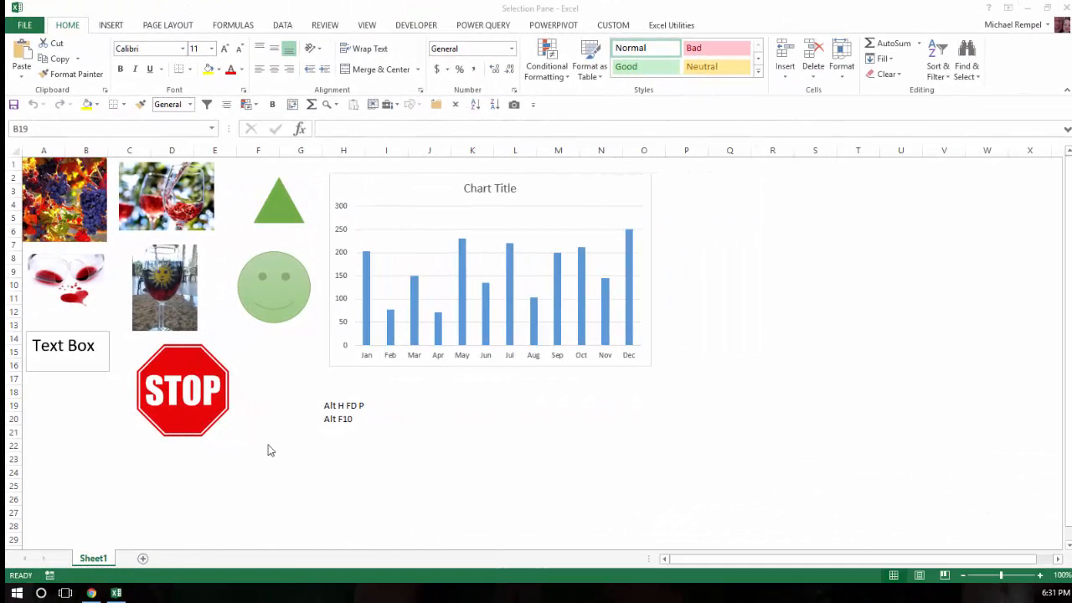
mouse_move(71, 416)
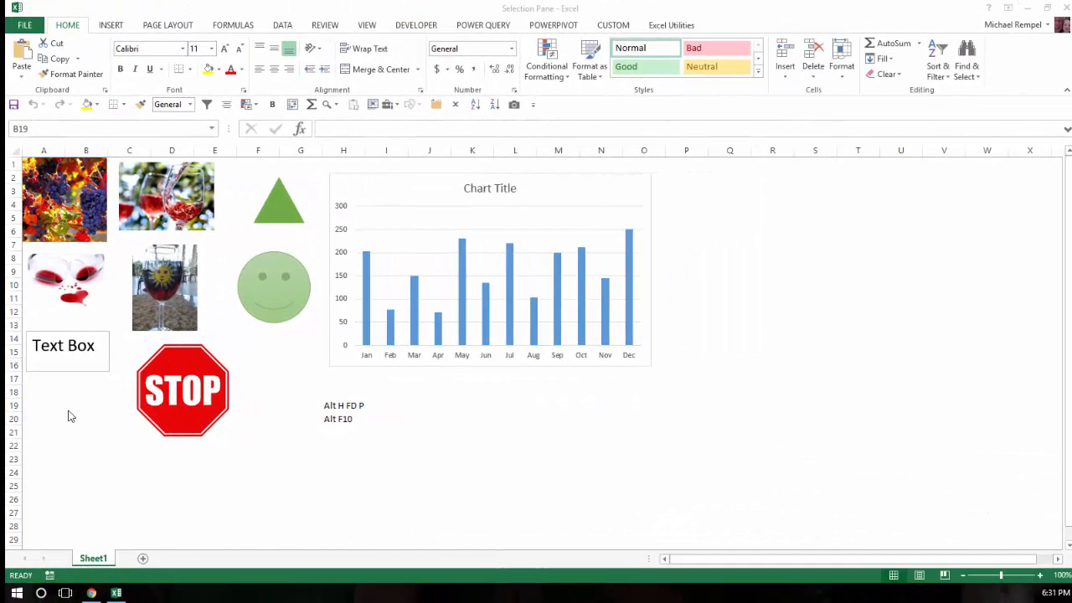
mouse_move(300, 359)
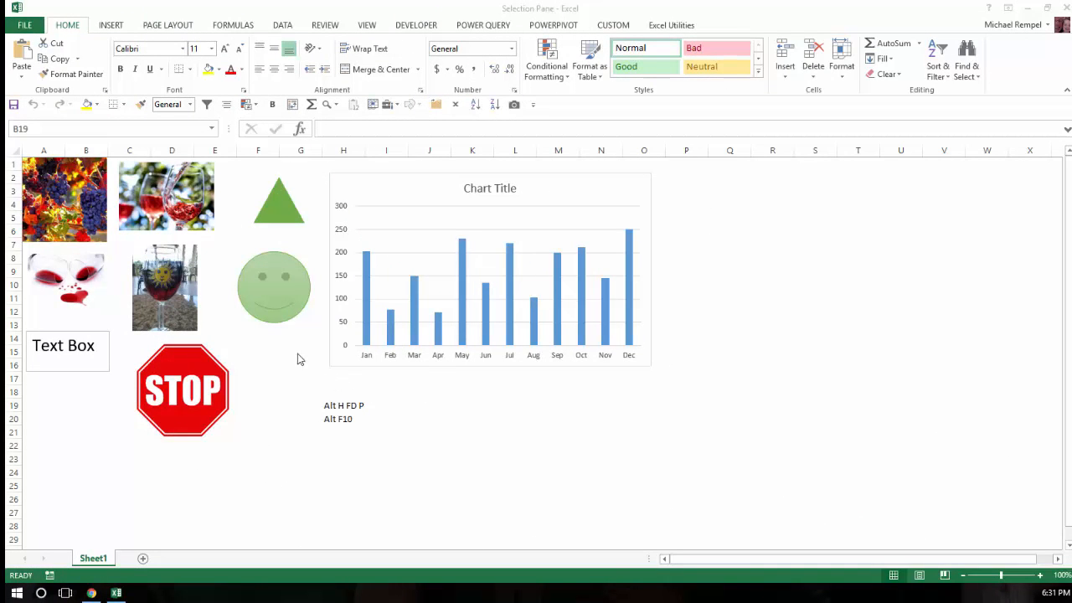
mouse_move(565, 486)
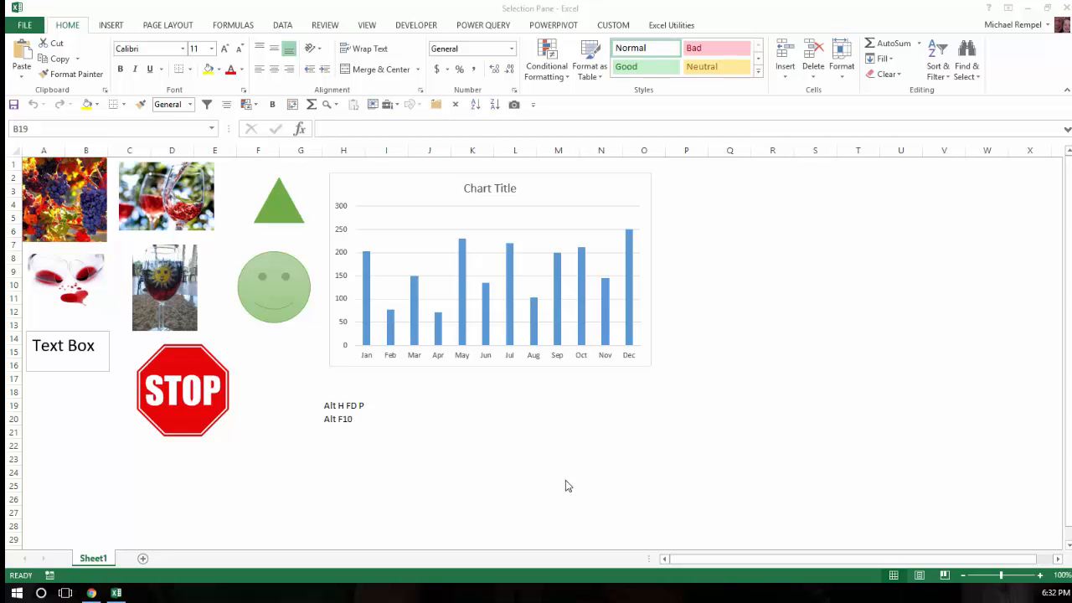
mouse_move(498, 366)
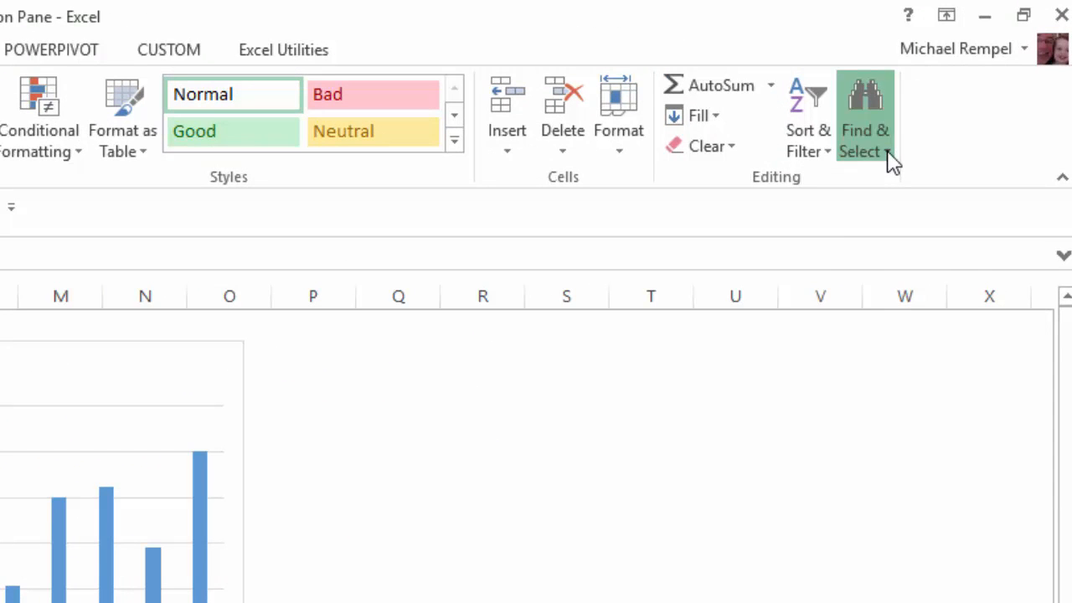
Open the Selection pane via Find & Select, close it, then reopen it with Alt+F10
left_click(865, 130)
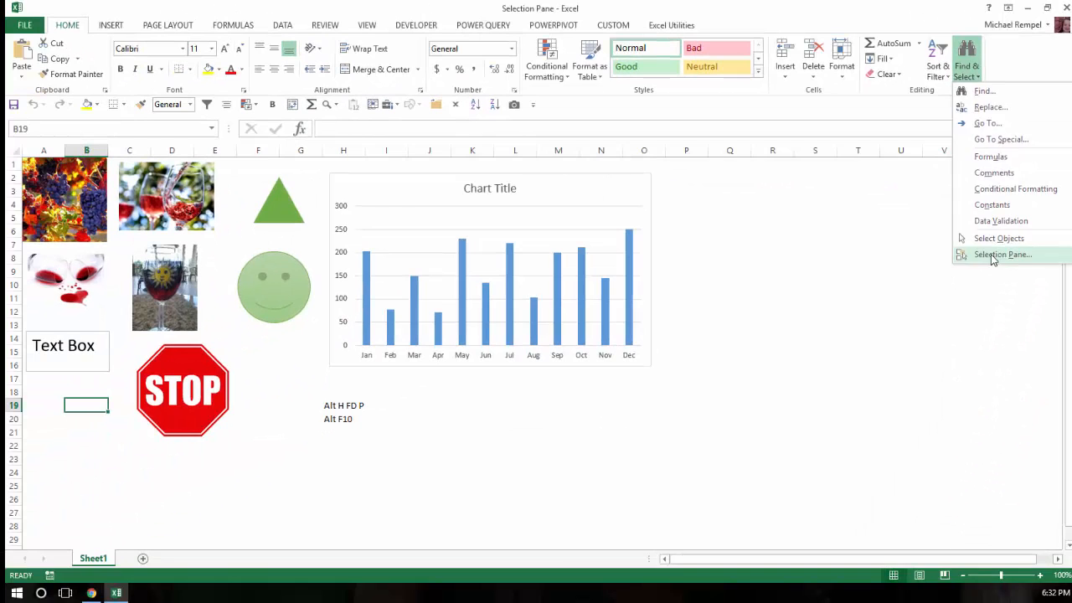
left_click(1002, 253)
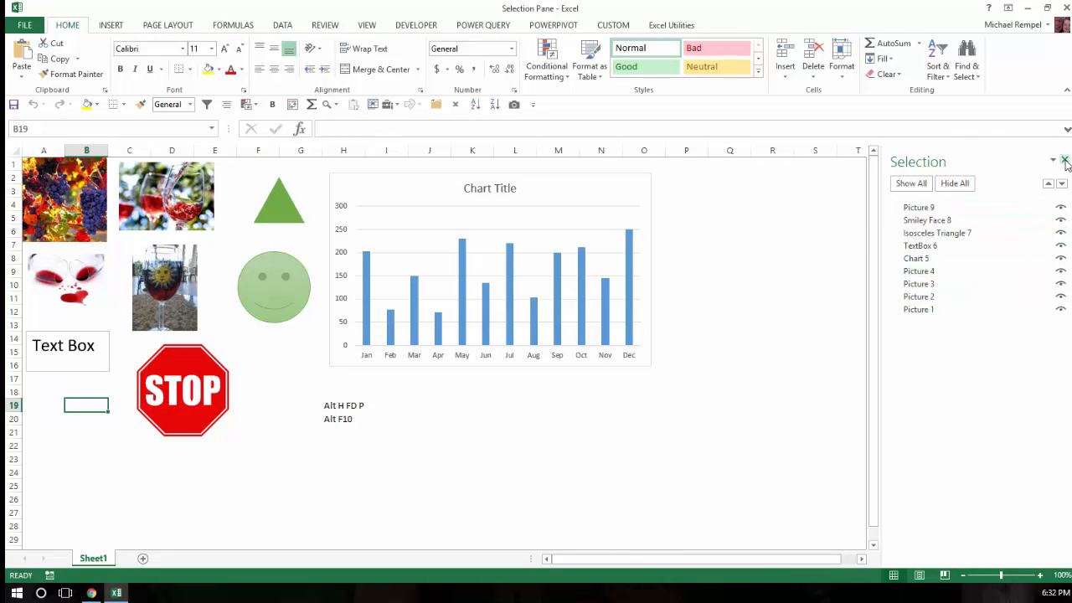
left_click(1064, 159)
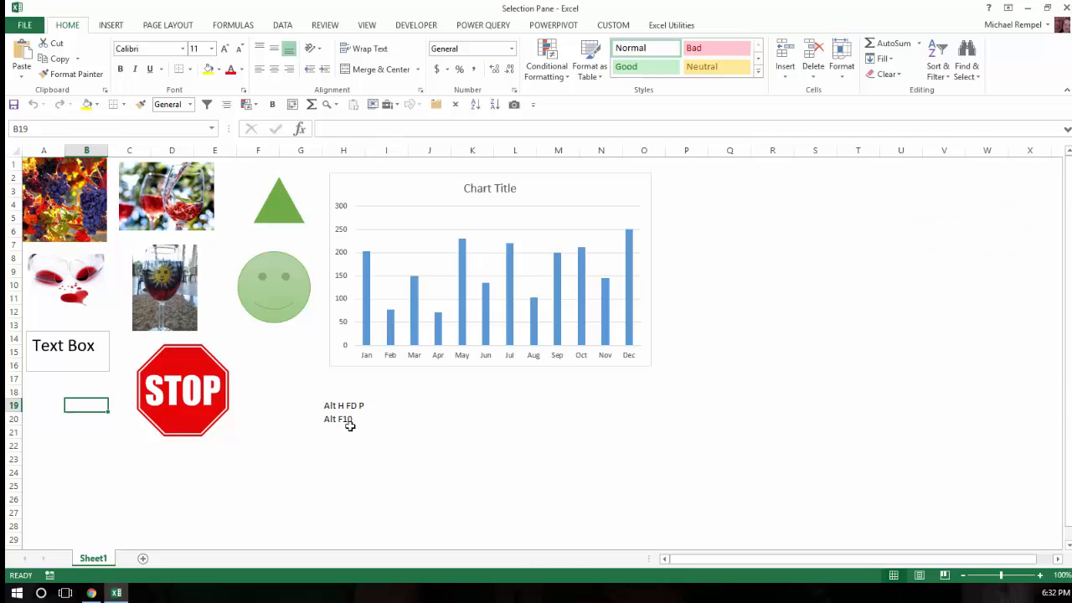
mouse_move(393, 514)
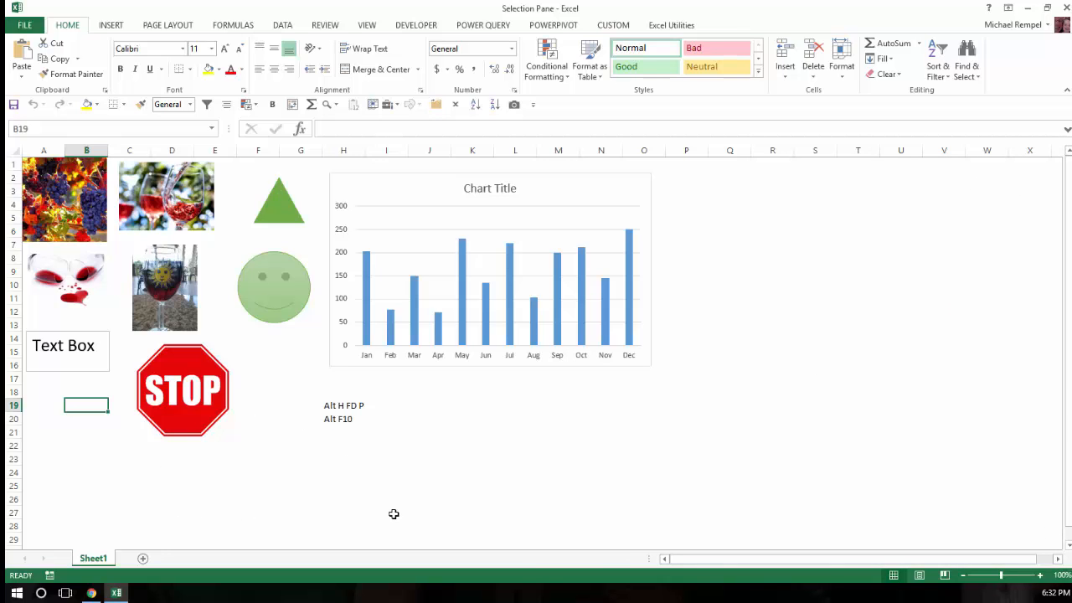
key("Alt+F10")
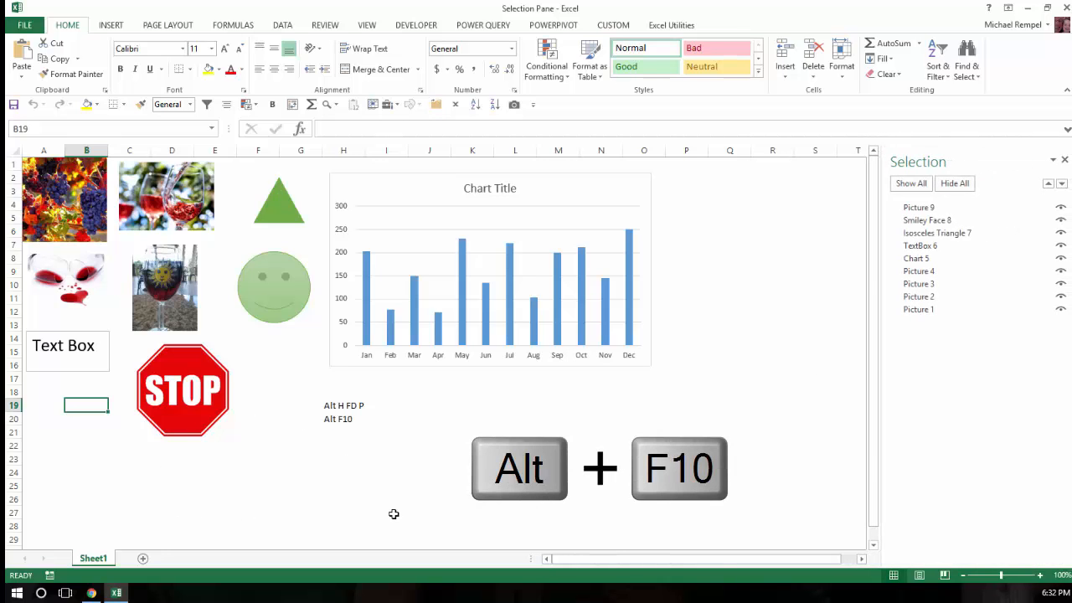
key("alt+f10")
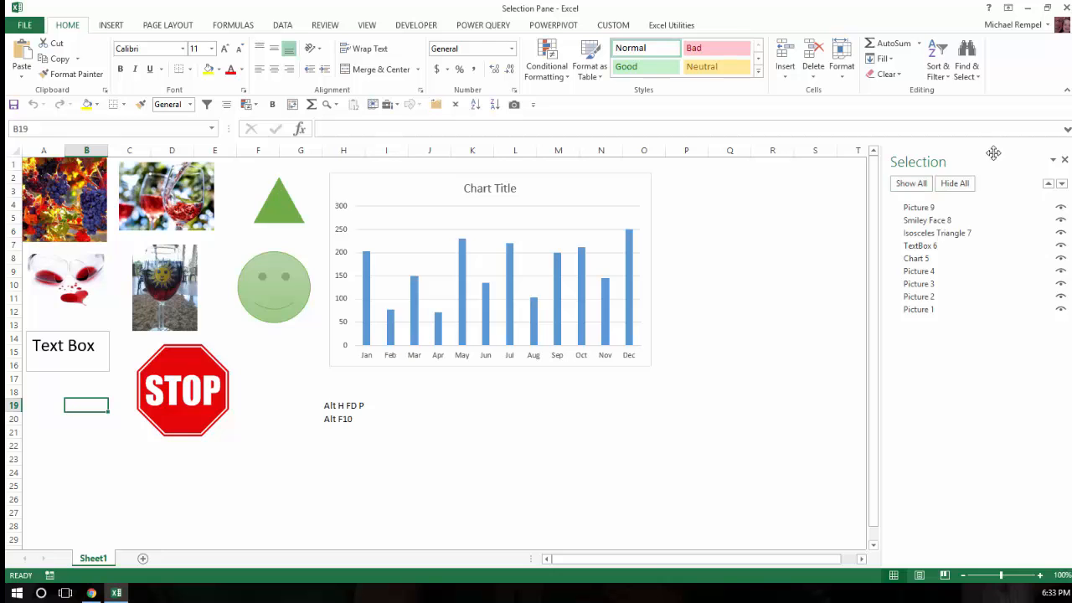
left_click_drag(994, 153, 747, 231)
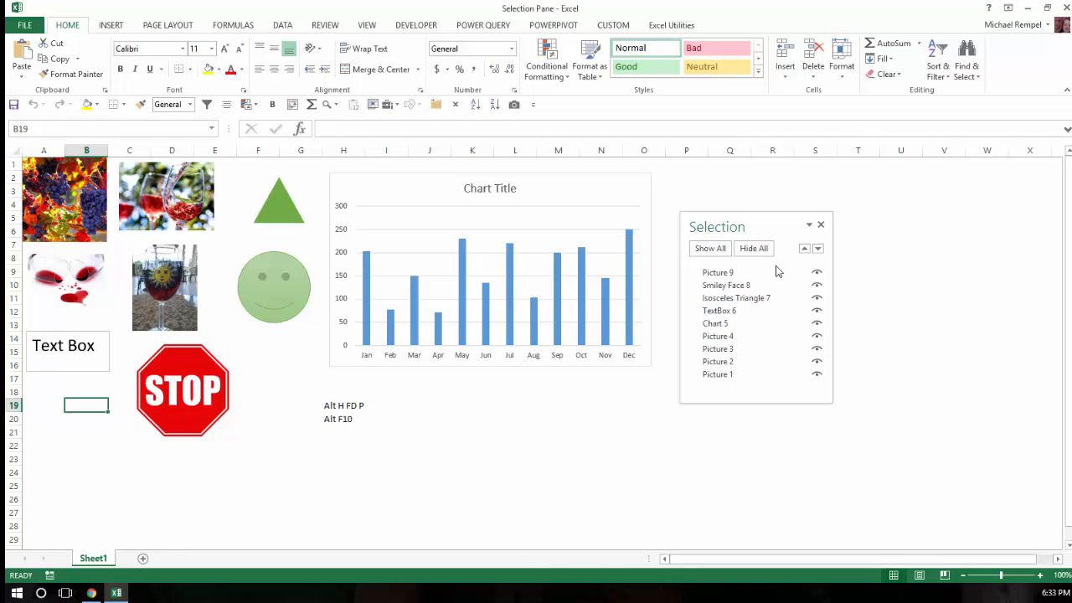
mouse_move(788, 220)
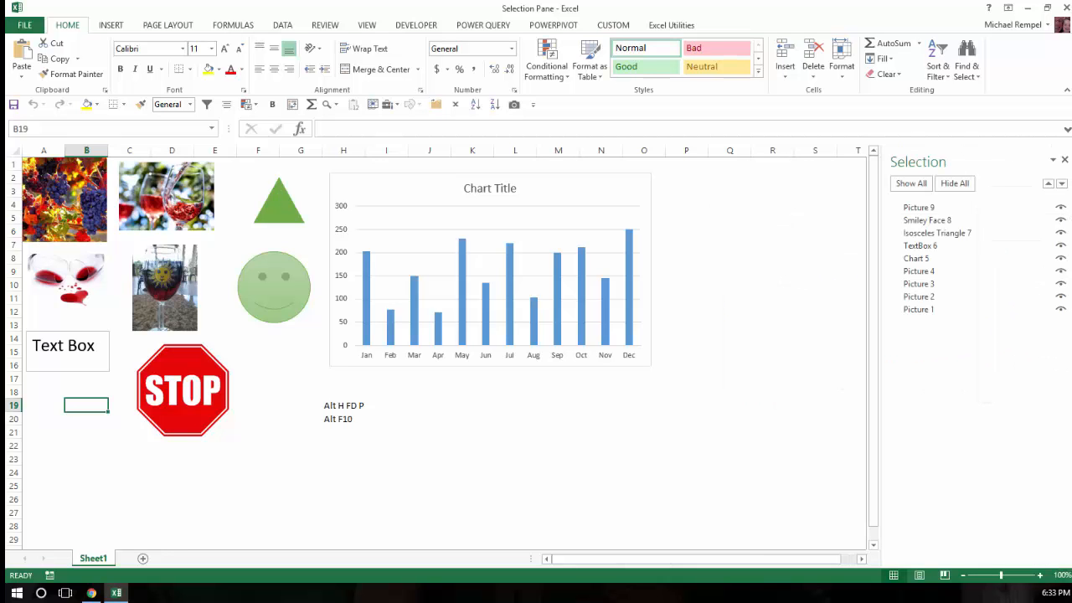
mouse_move(779, 423)
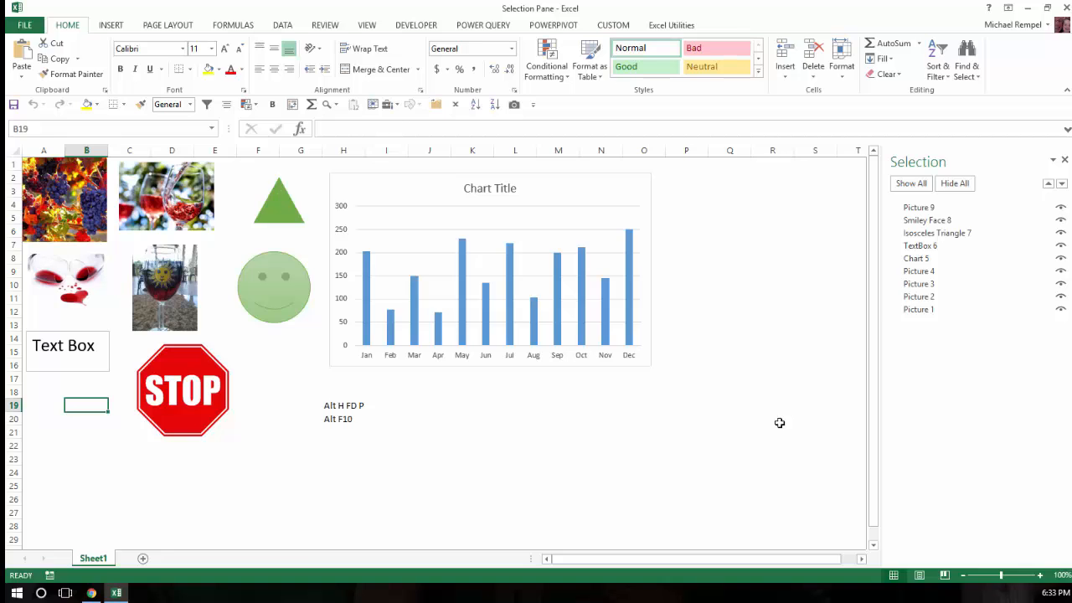
left_click(919, 283)
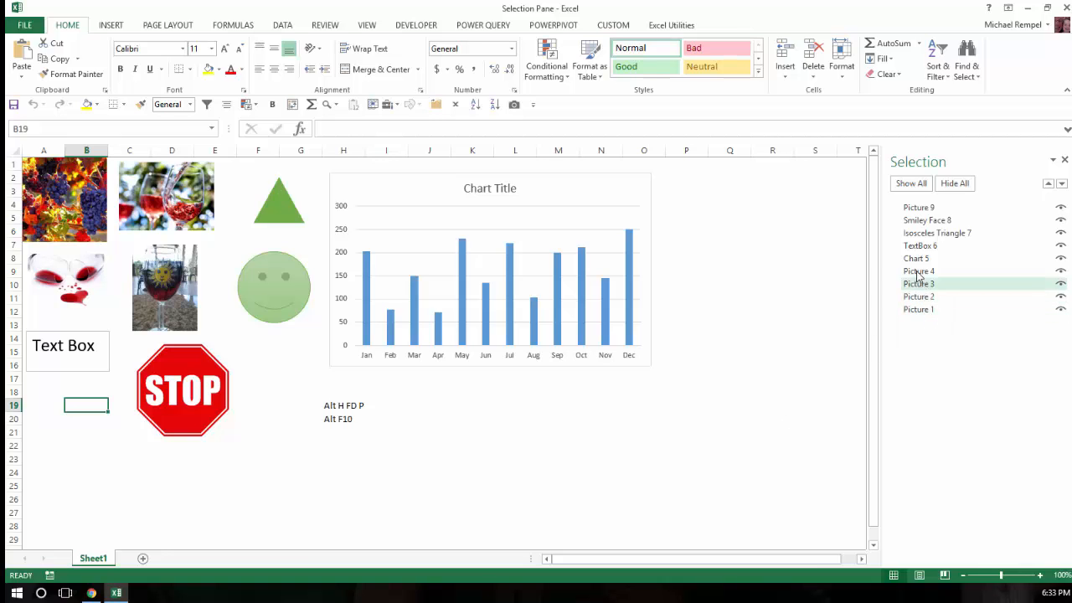
left_click(919, 245)
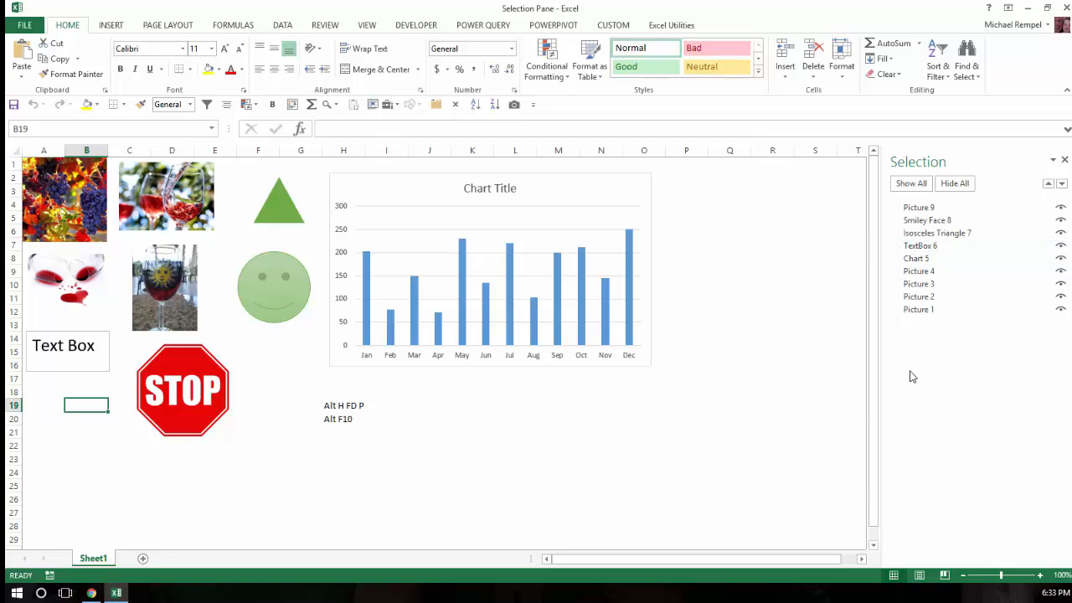
mouse_move(708, 409)
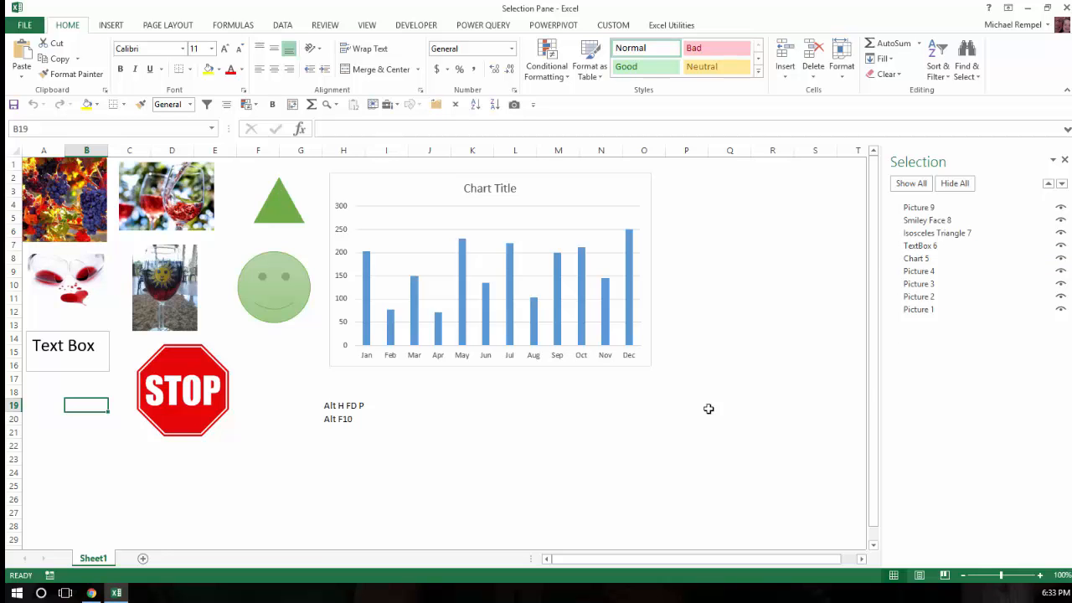
mouse_move(233, 25)
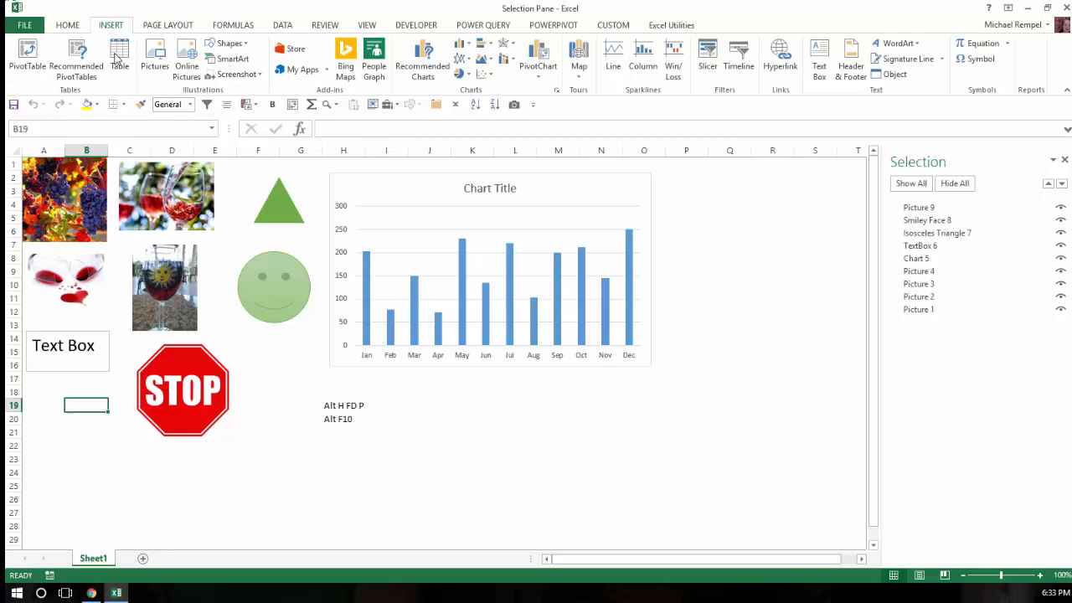
Draw a blue right arrow shape below the chart around rows 19–23, then deselect it
left_click(226, 42)
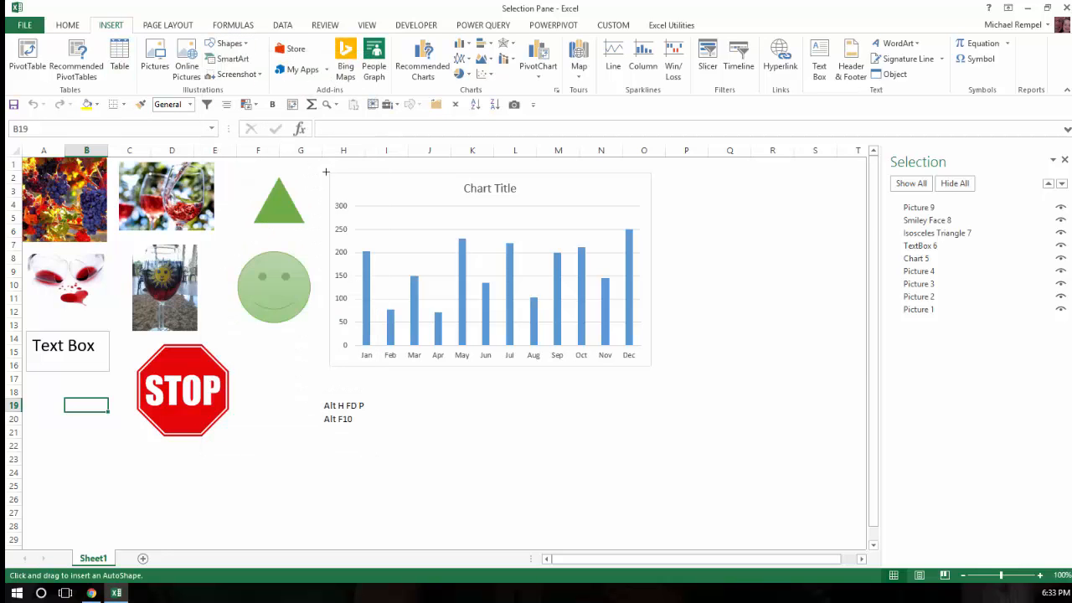
left_click_drag(429, 410, 559, 466)
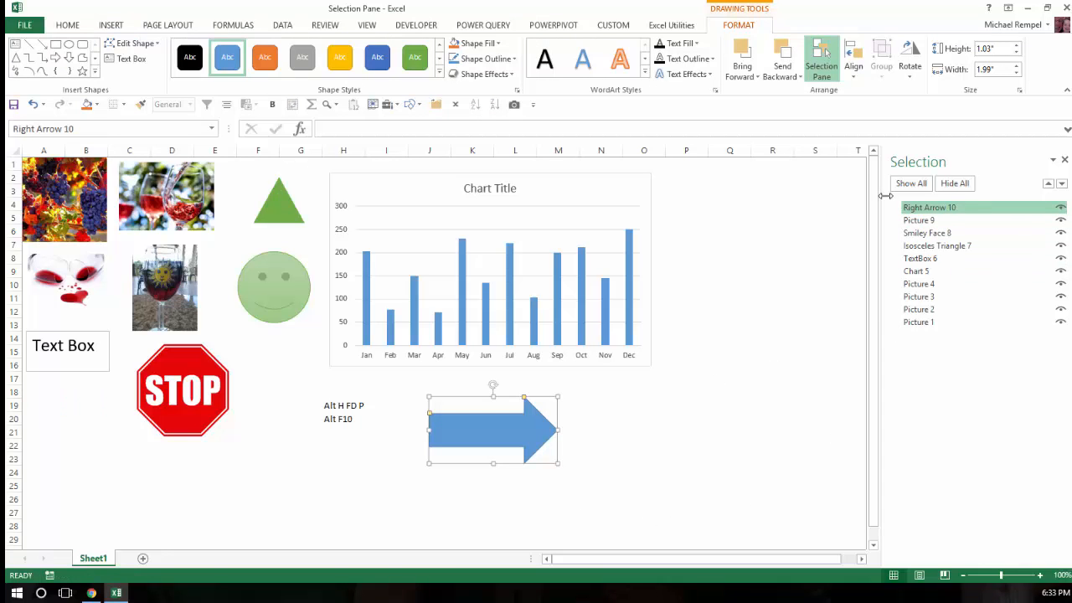
left_click(257, 491)
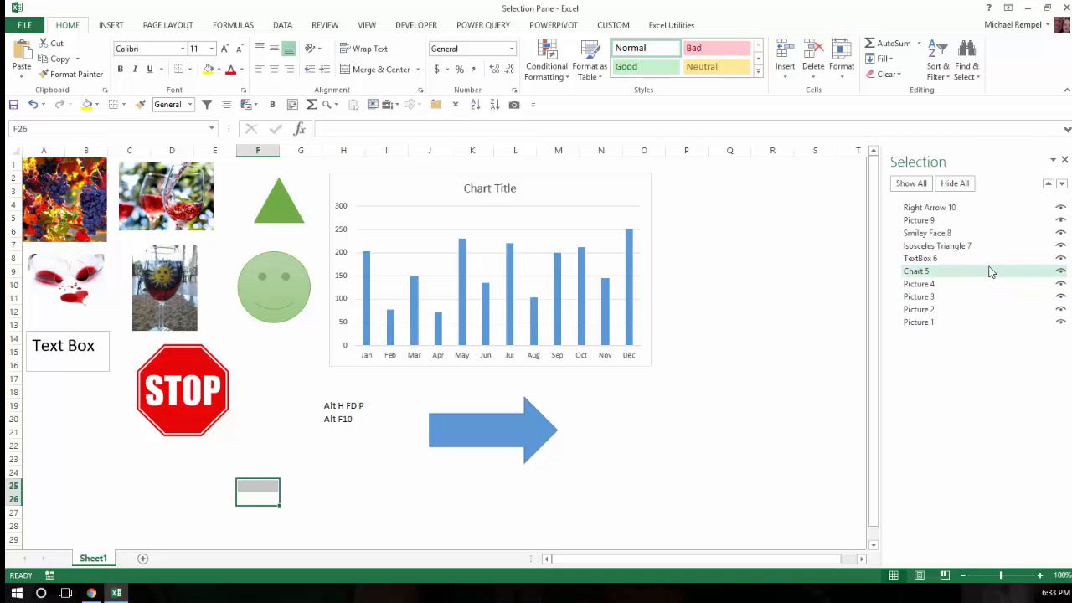
left_click(927, 207)
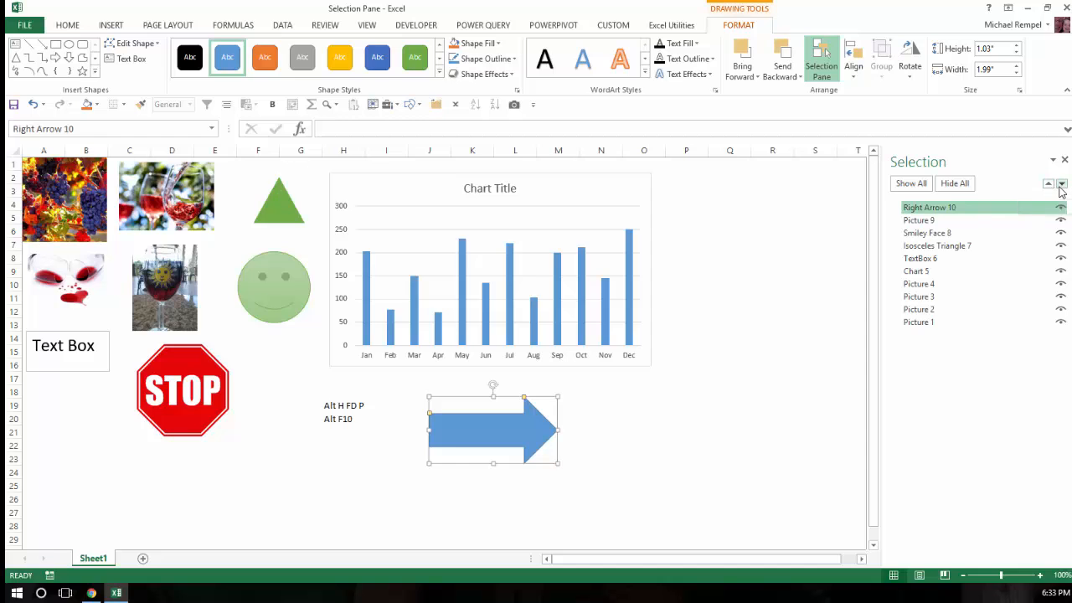
left_click(1048, 183)
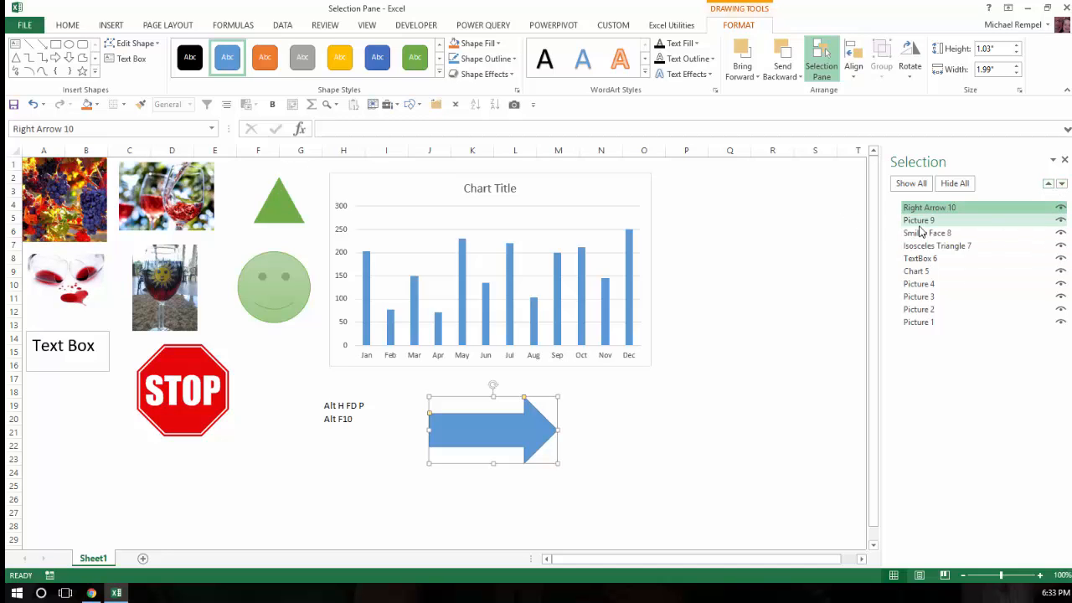
left_click(916, 271)
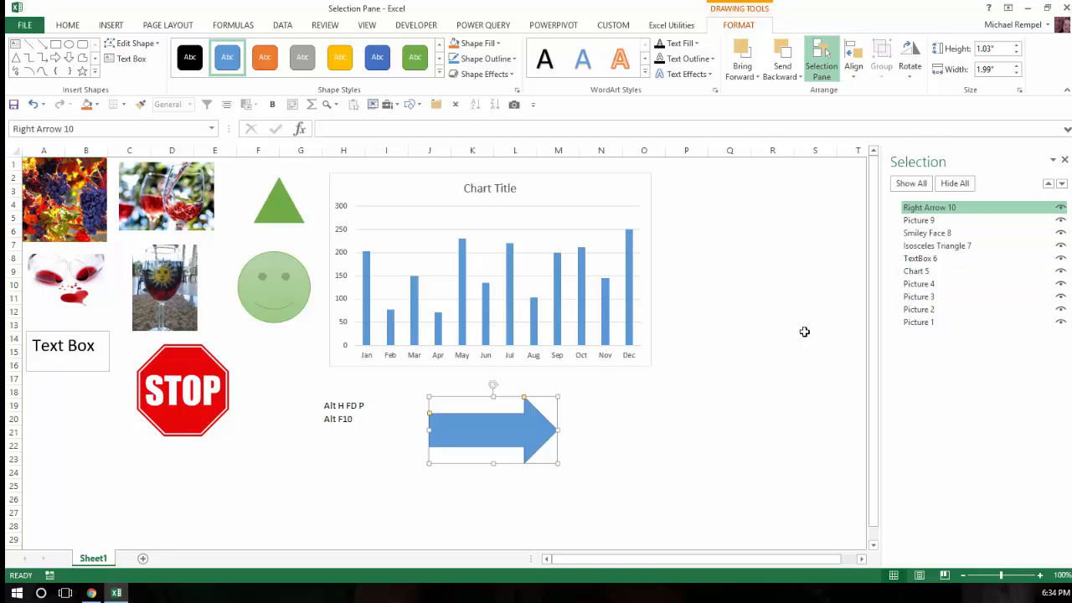
left_click(815, 324)
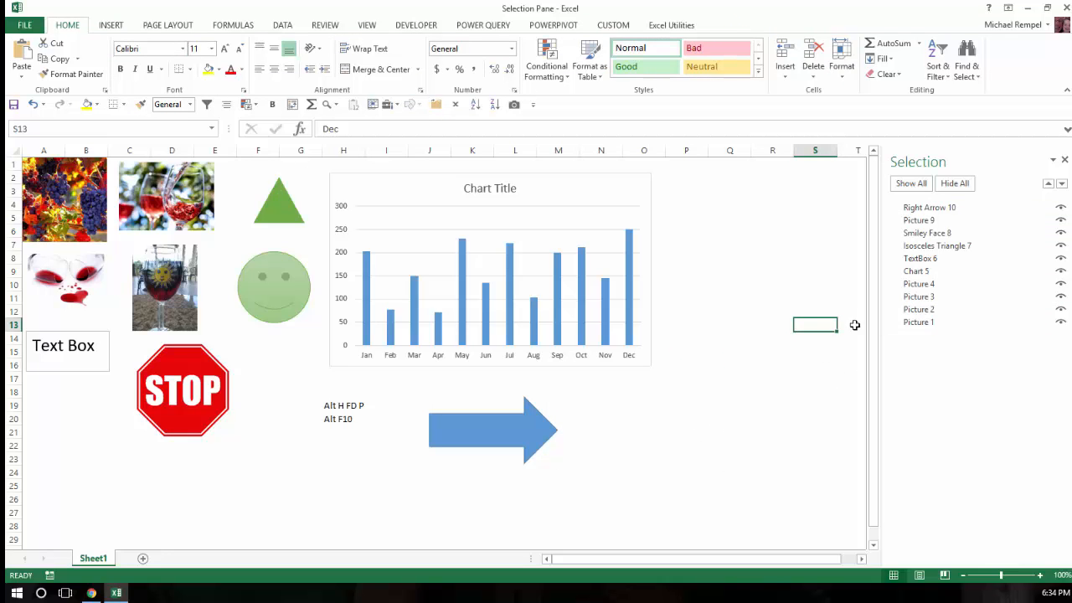
left_click(928, 206)
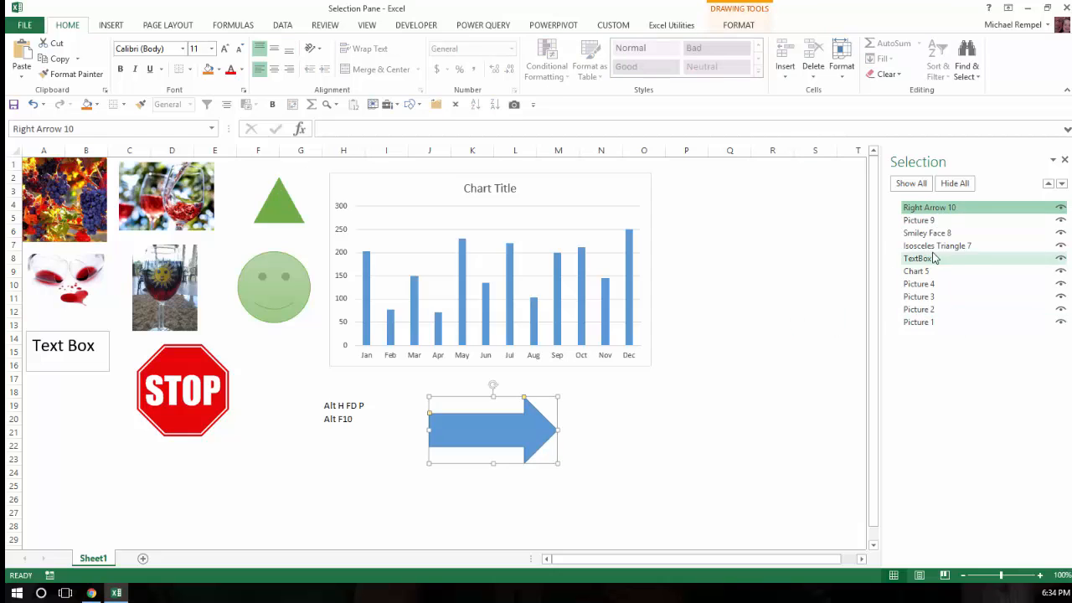
left_click(937, 245)
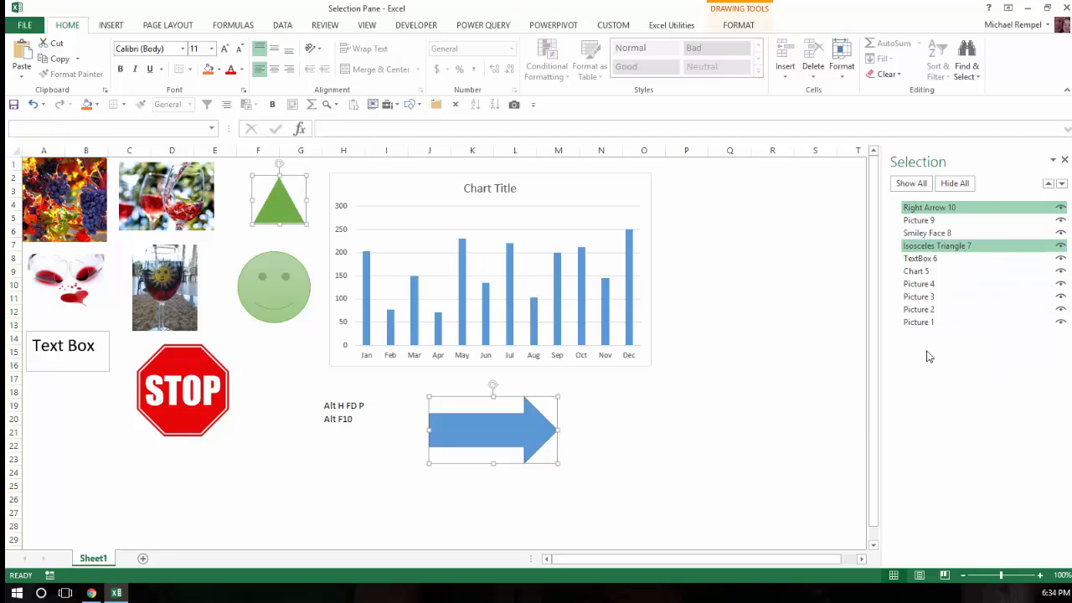
left_click(919, 258)
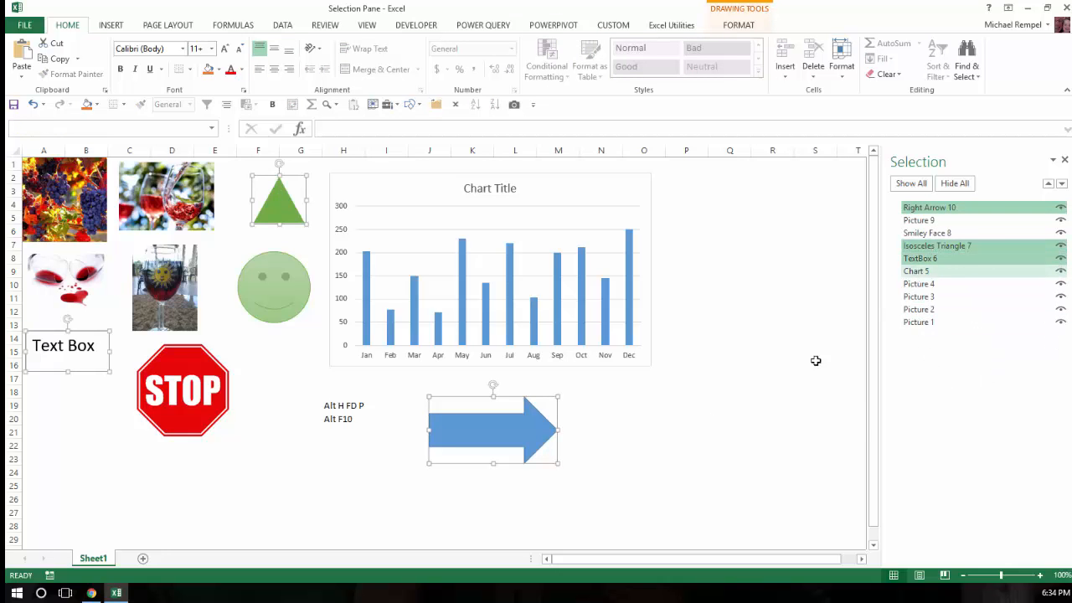
left_click(920, 258)
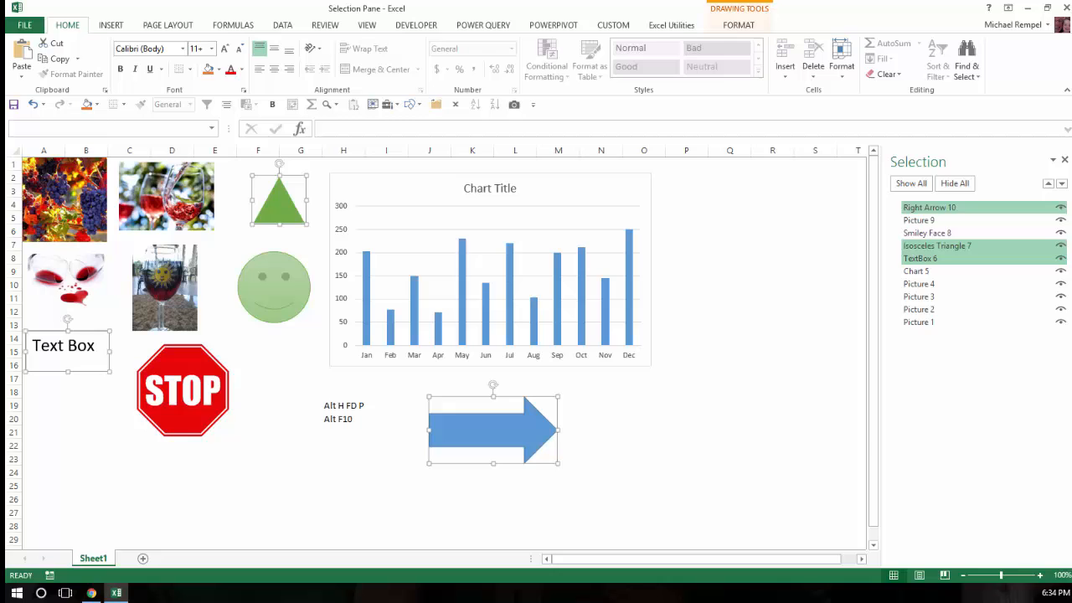
key("delete")
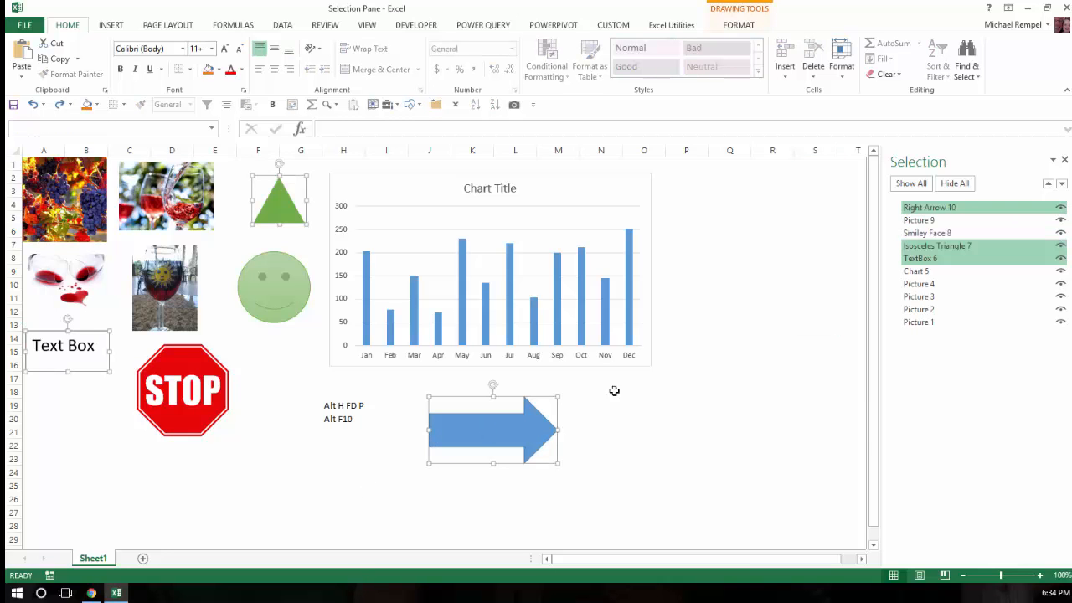
left_click(729, 270)
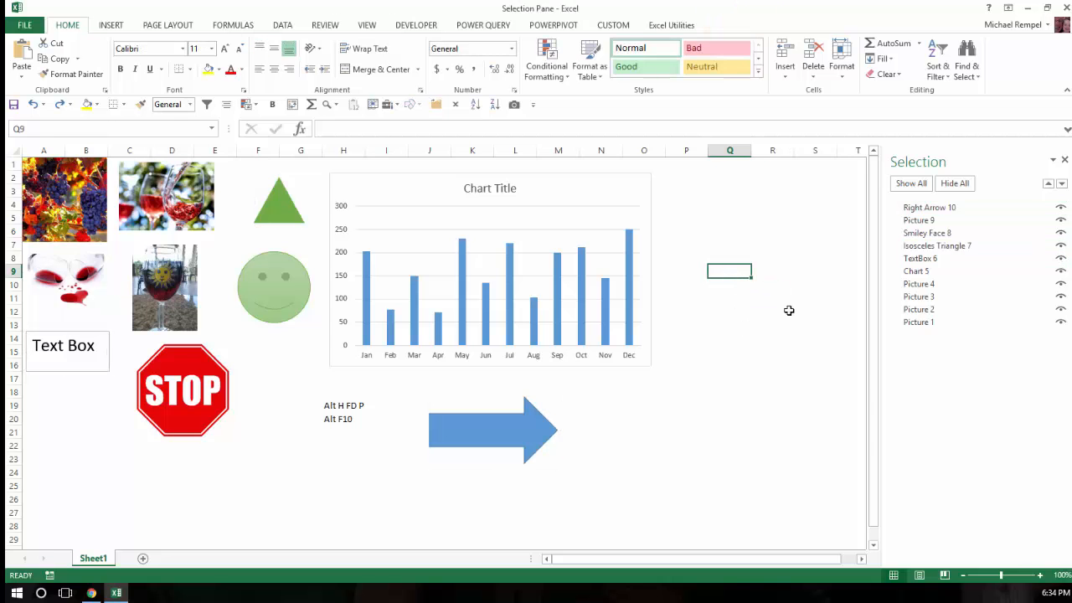
mouse_move(784, 335)
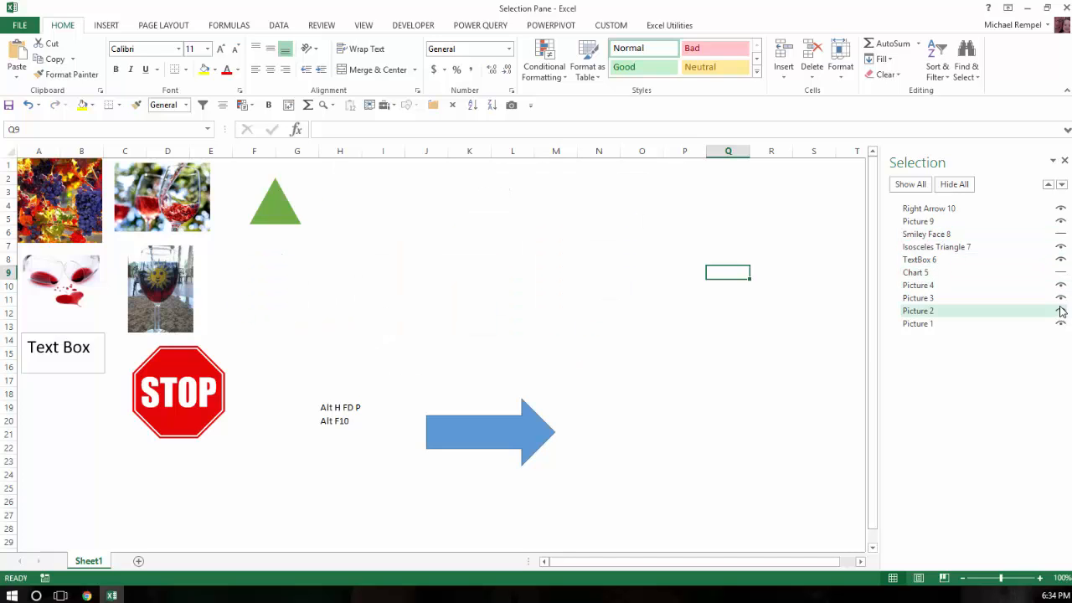
left_click(1061, 310)
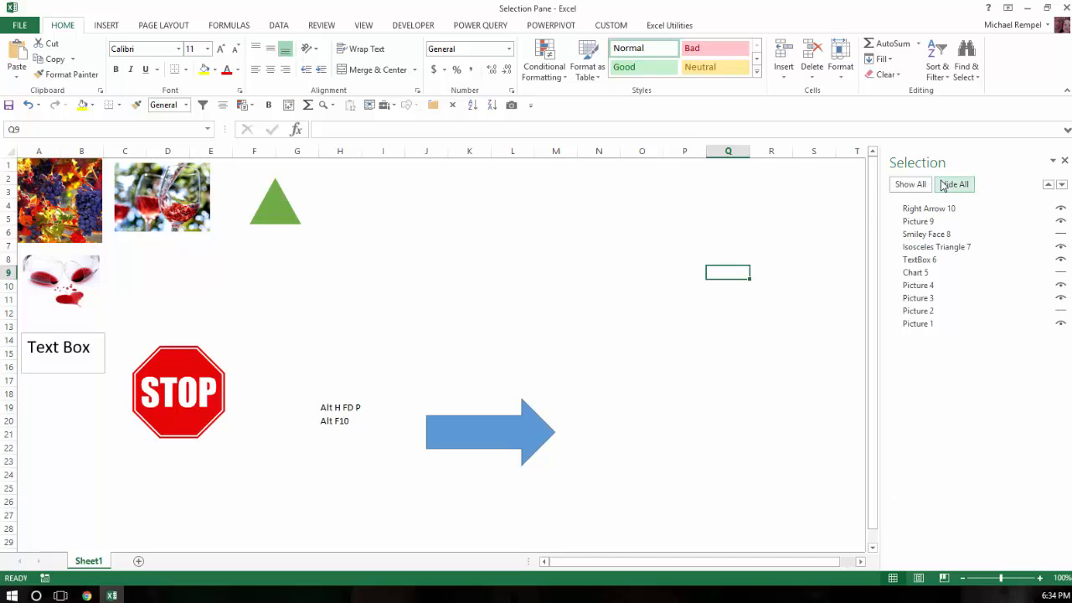
left_click(910, 184)
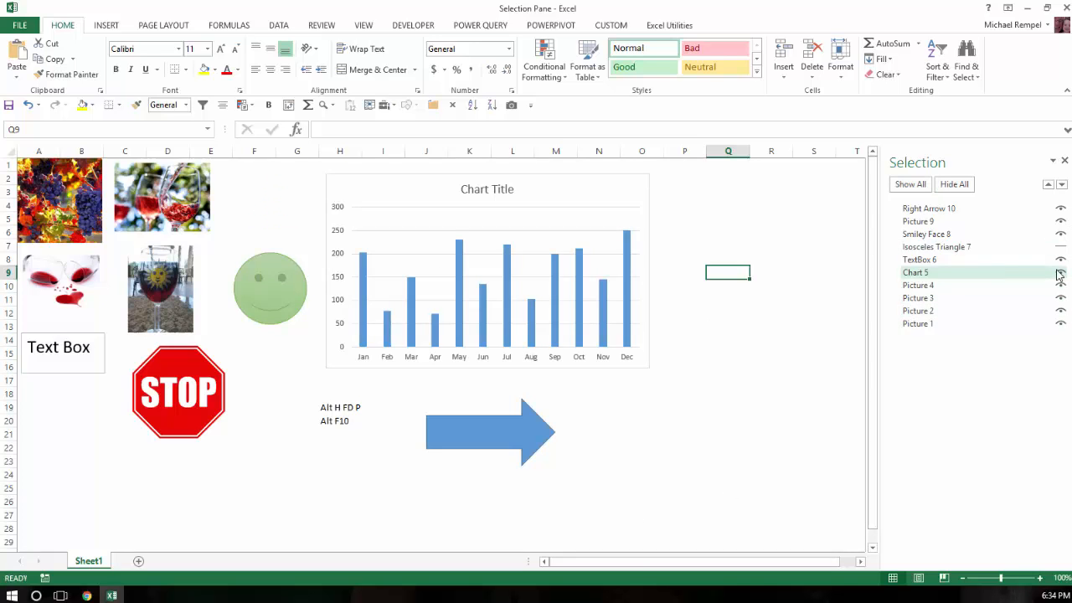
left_click(1061, 273)
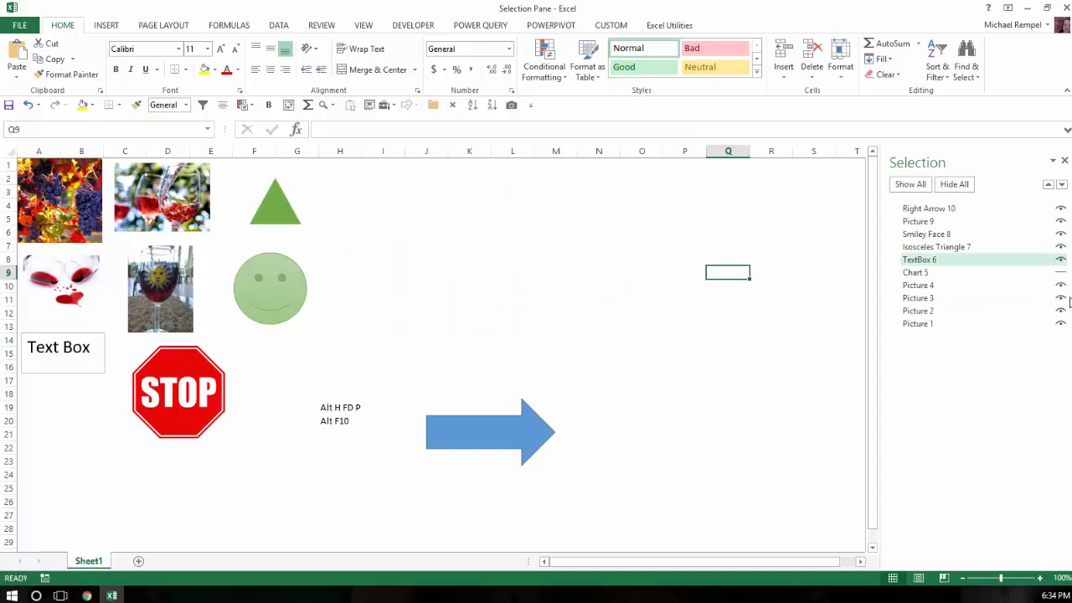
left_click(1061, 246)
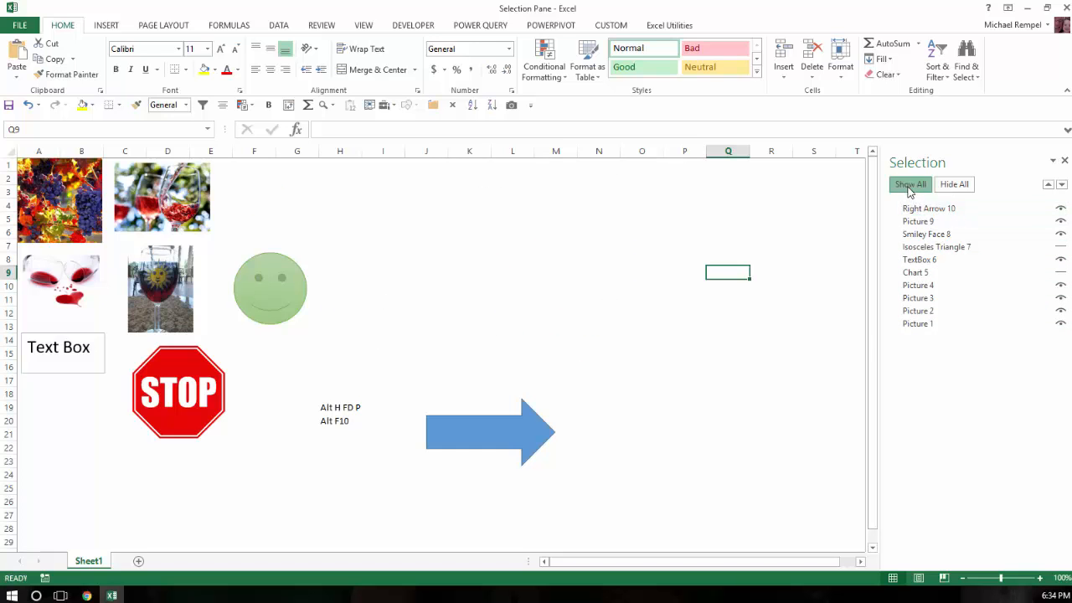
left_click(910, 184)
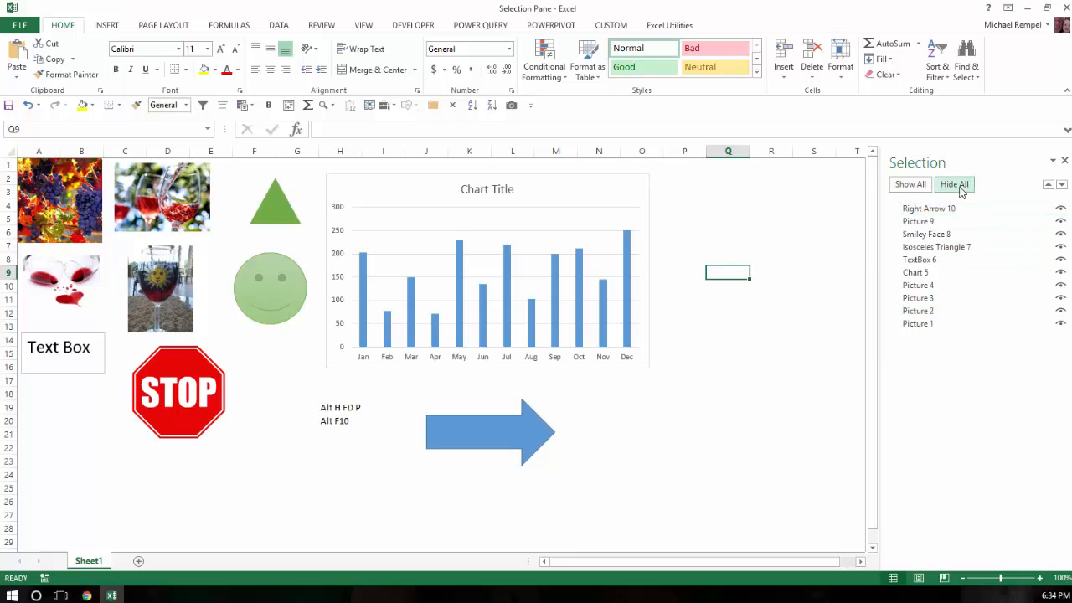
left_click(954, 183)
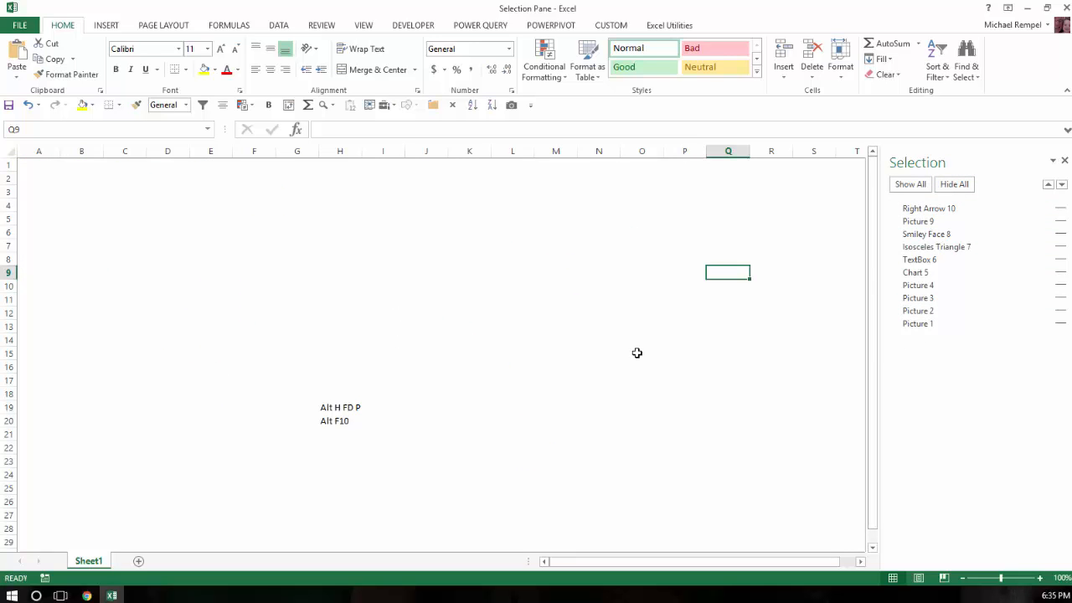
mouse_move(916, 275)
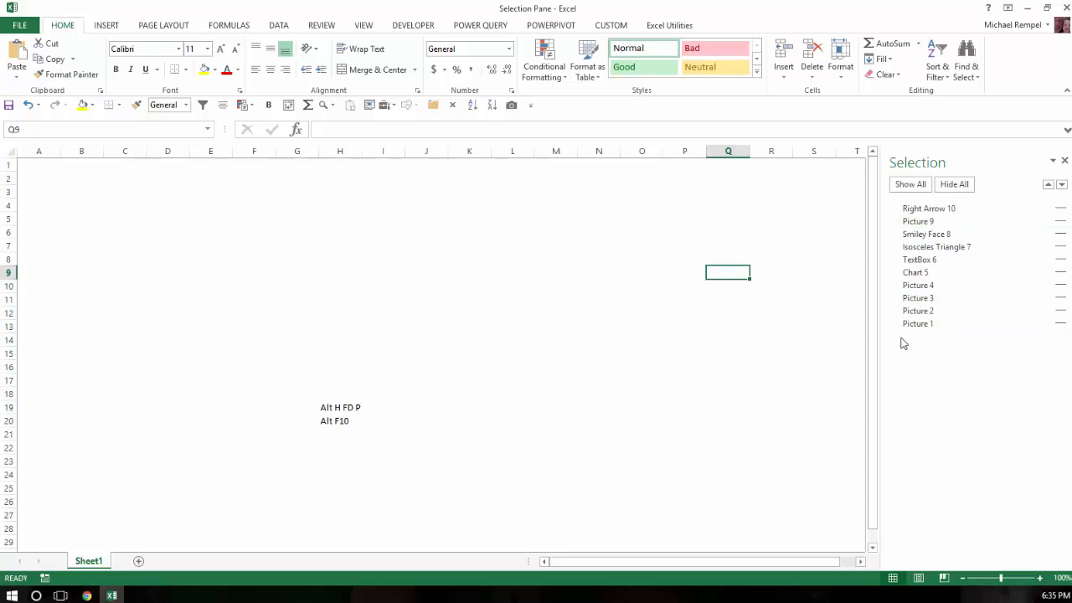
left_click(910, 184)
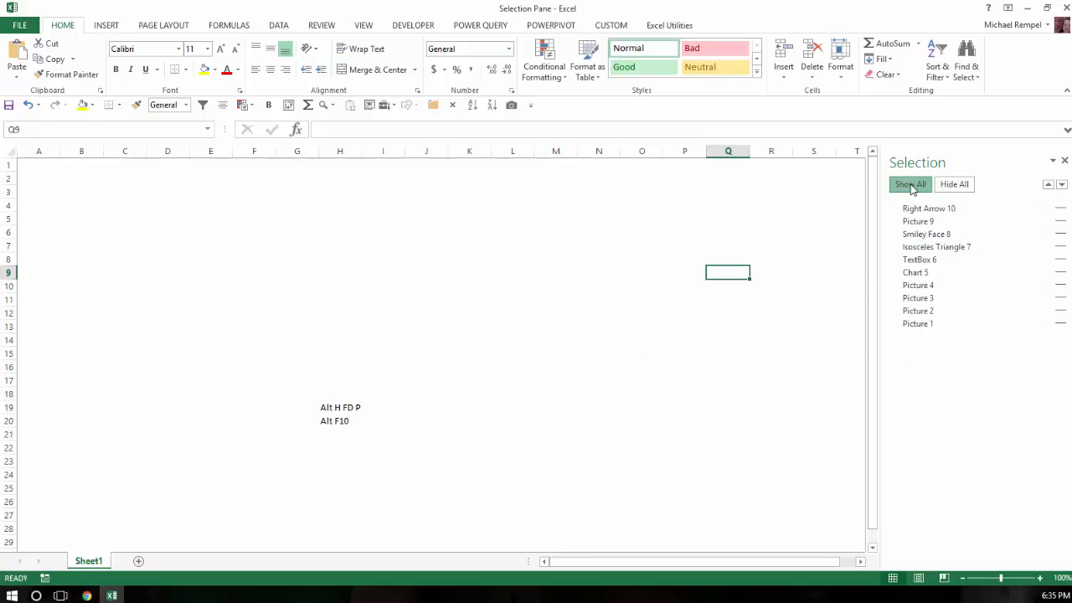
left_click(909, 184)
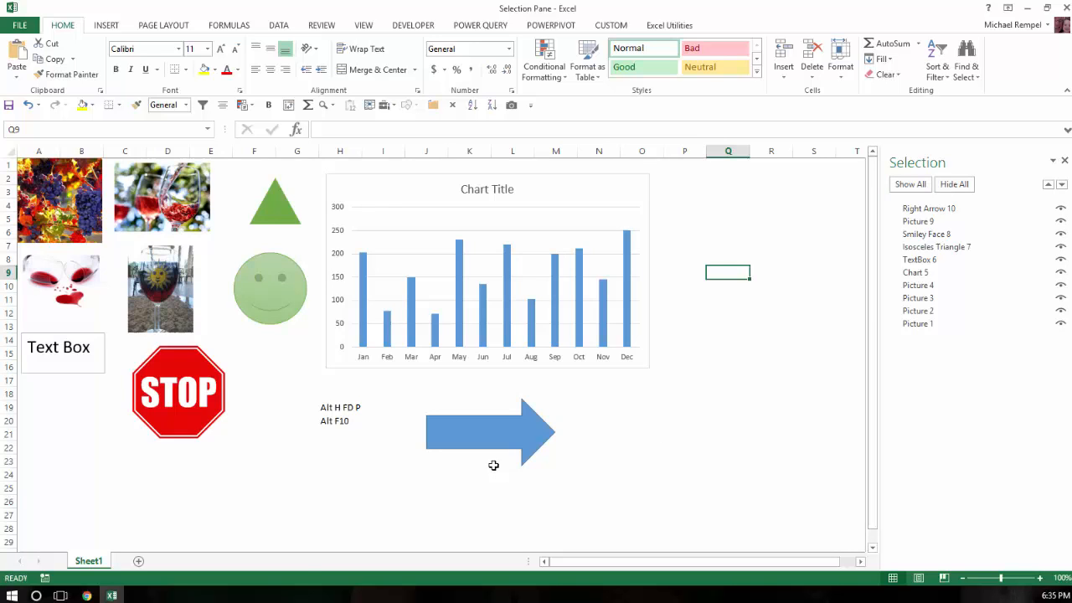
mouse_move(163, 500)
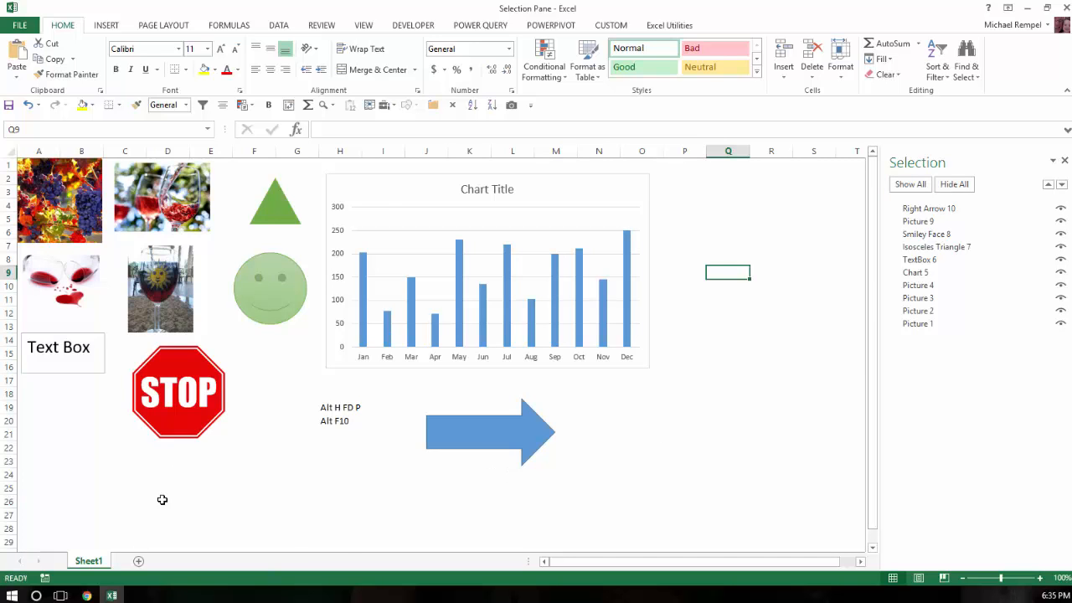
left_click(37, 498)
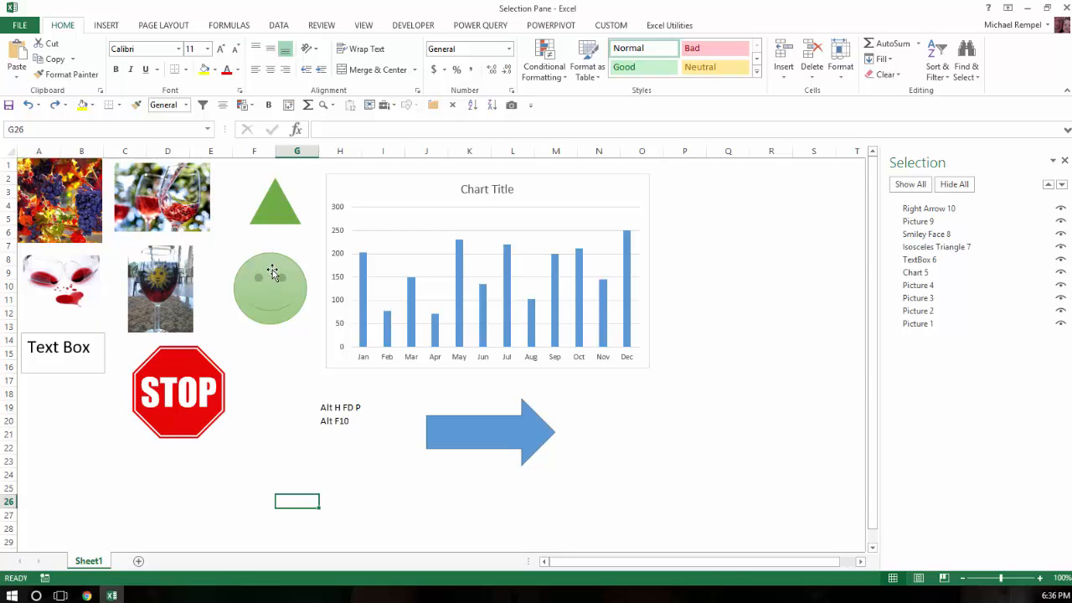
Stack the smiley face, stop sign, triangle and right arrow over the chart's center
left_click_drag(270, 289, 476, 266)
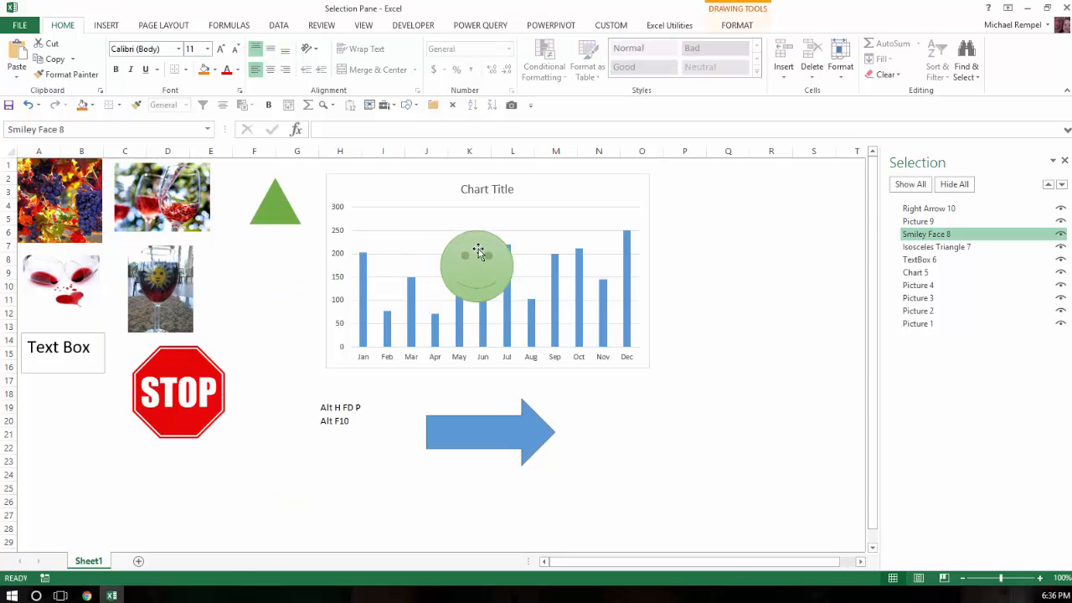
left_click_drag(178, 391, 463, 268)
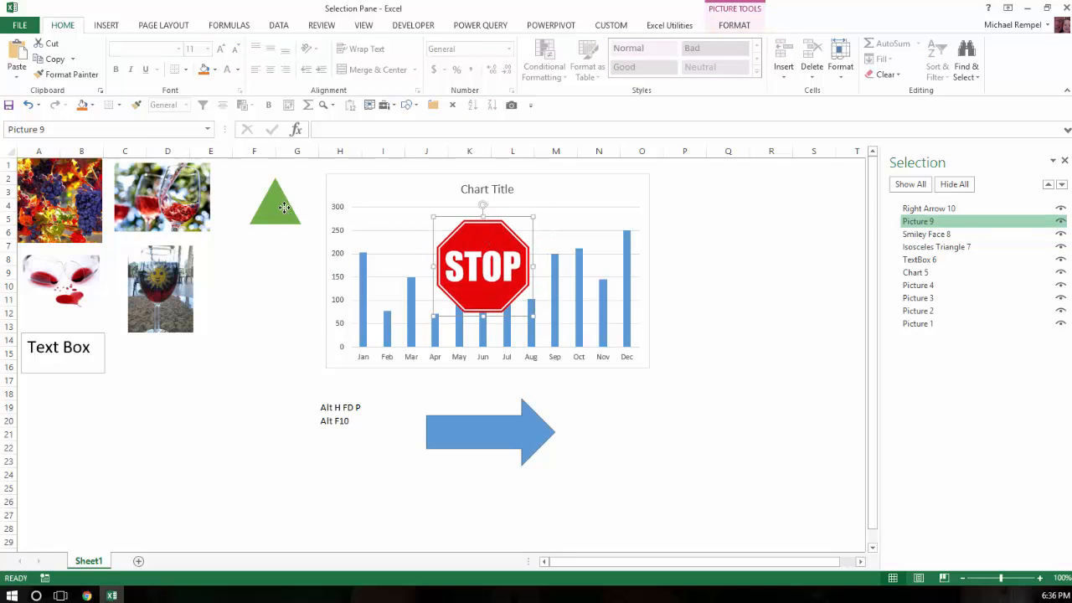
left_click(935, 246)
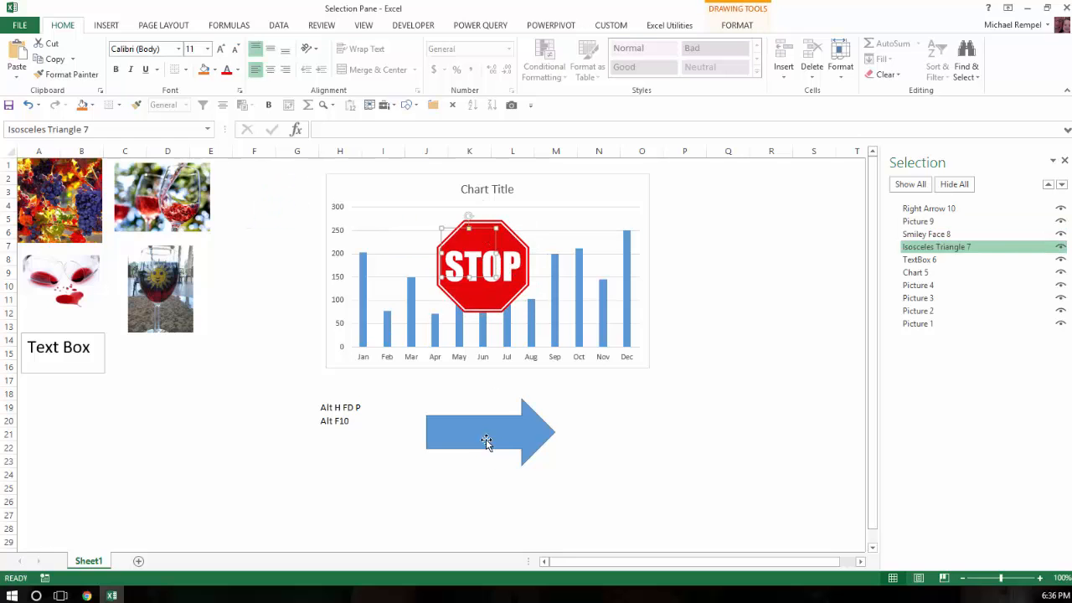
left_click(929, 208)
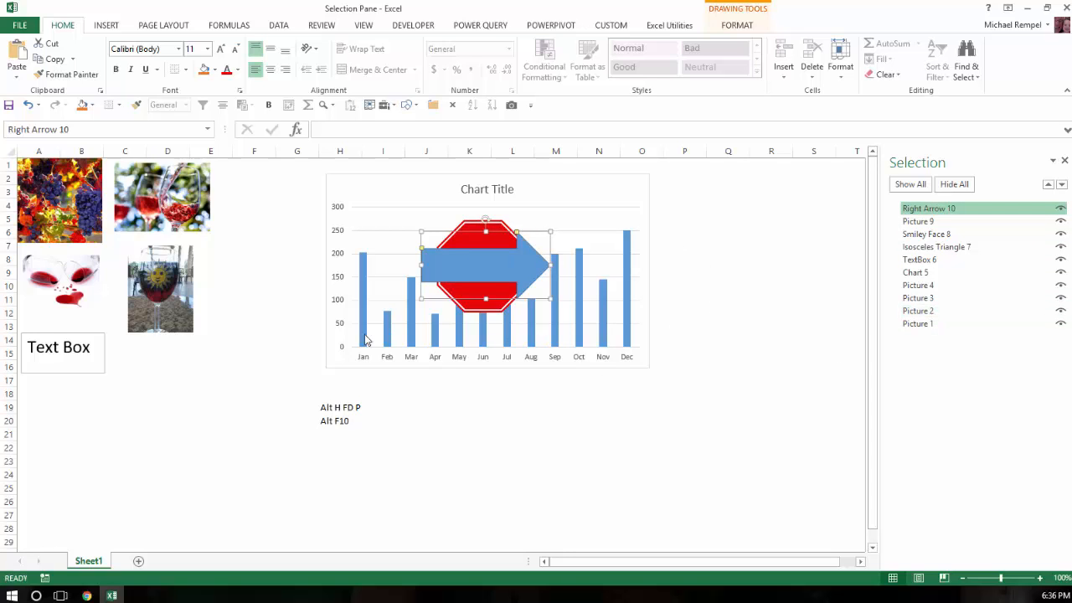
mouse_move(500, 325)
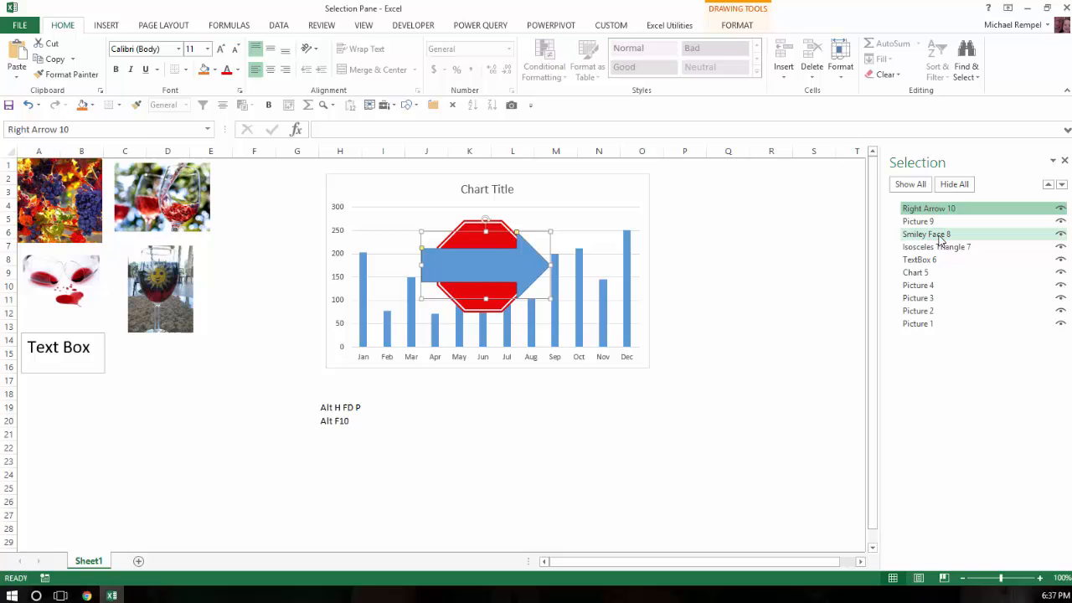
Bring Smiley Face 8 forward, then Isosceles Triangle 7, leaving the triangle topmost
left_click(926, 234)
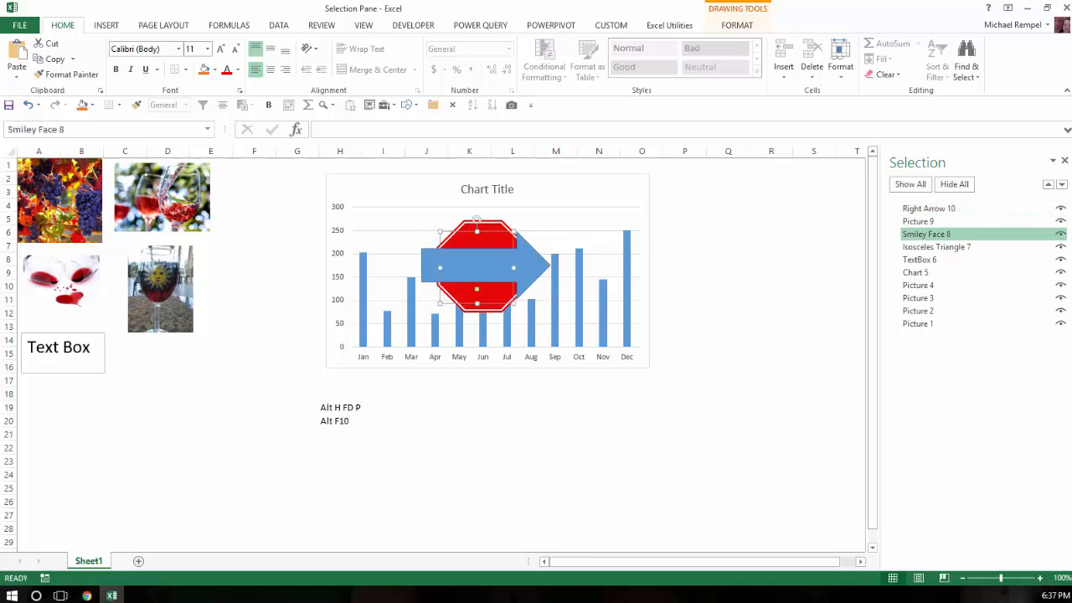
mouse_move(1049, 185)
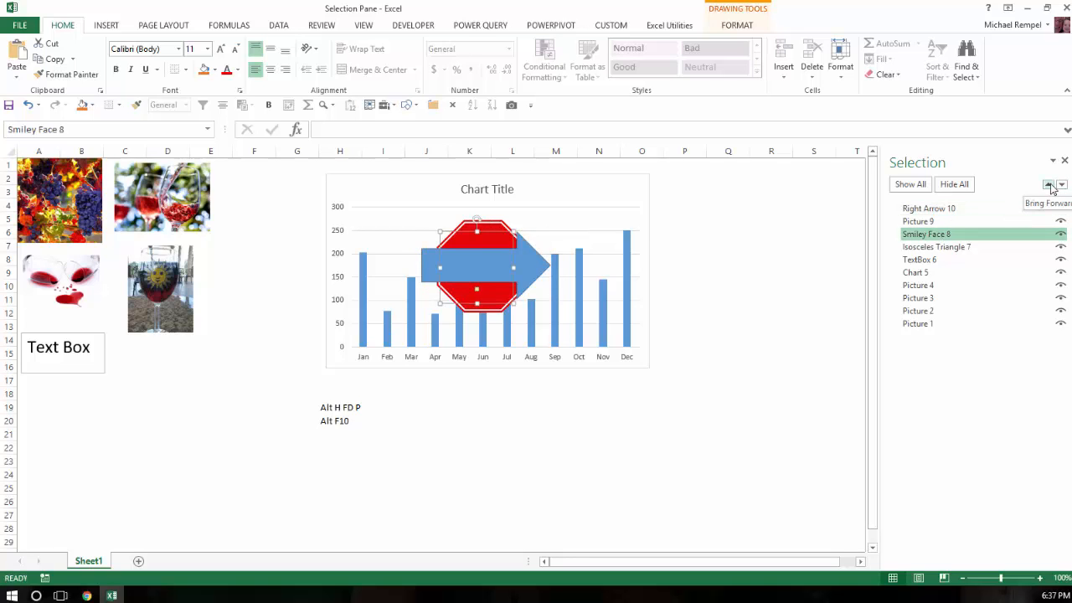
left_click(1048, 185)
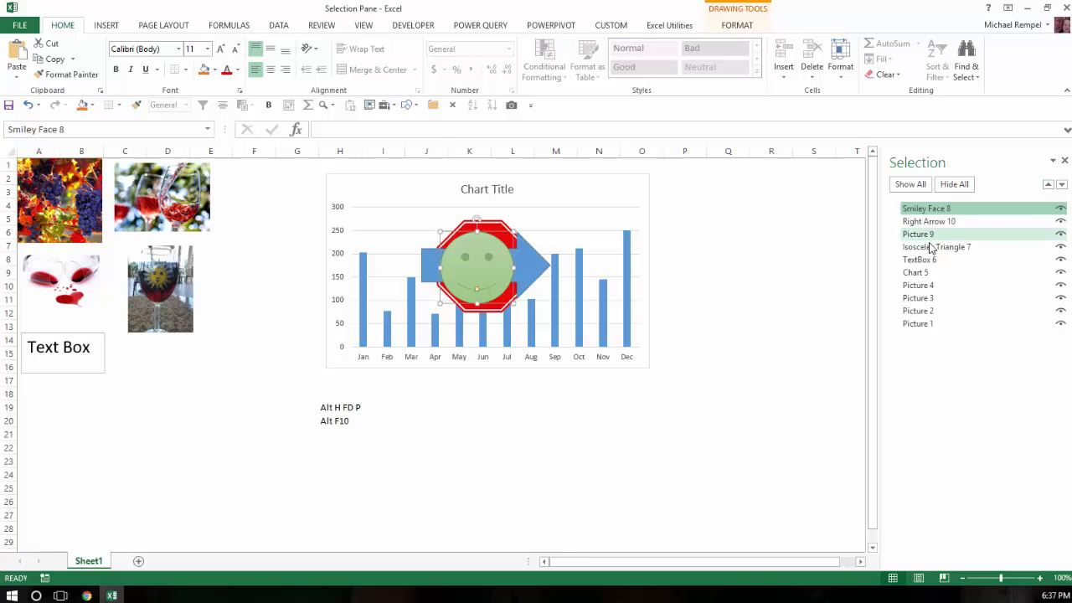
left_click(936, 246)
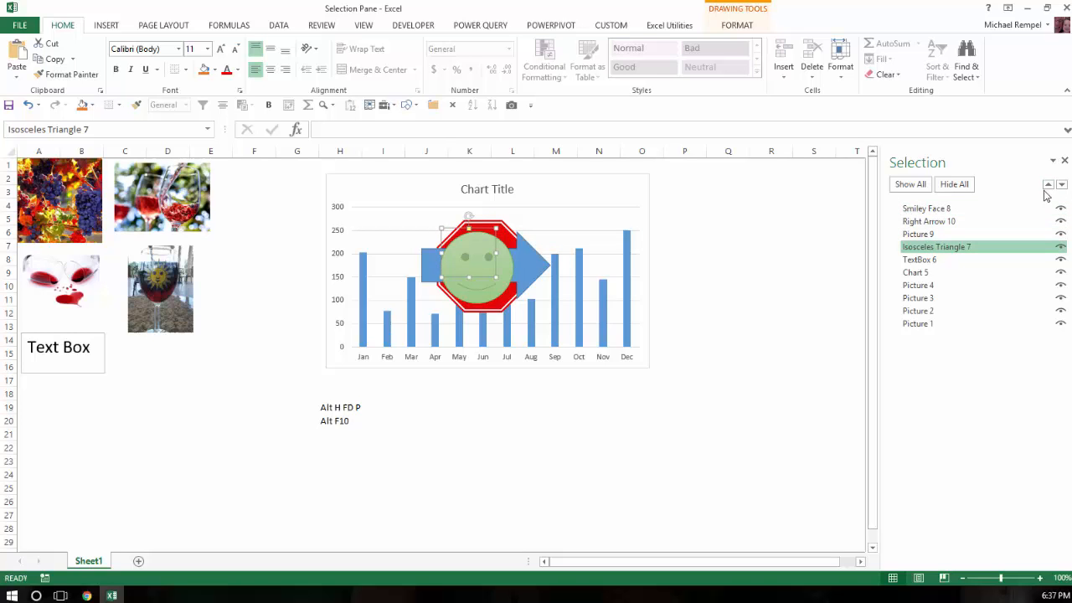
left_click(1048, 185)
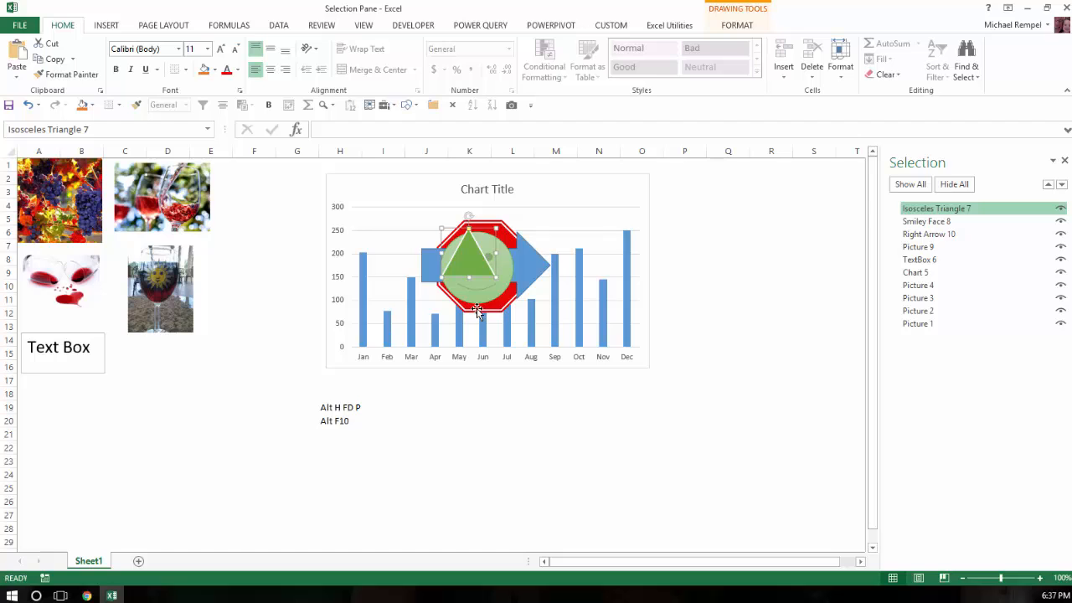
mouse_move(411, 324)
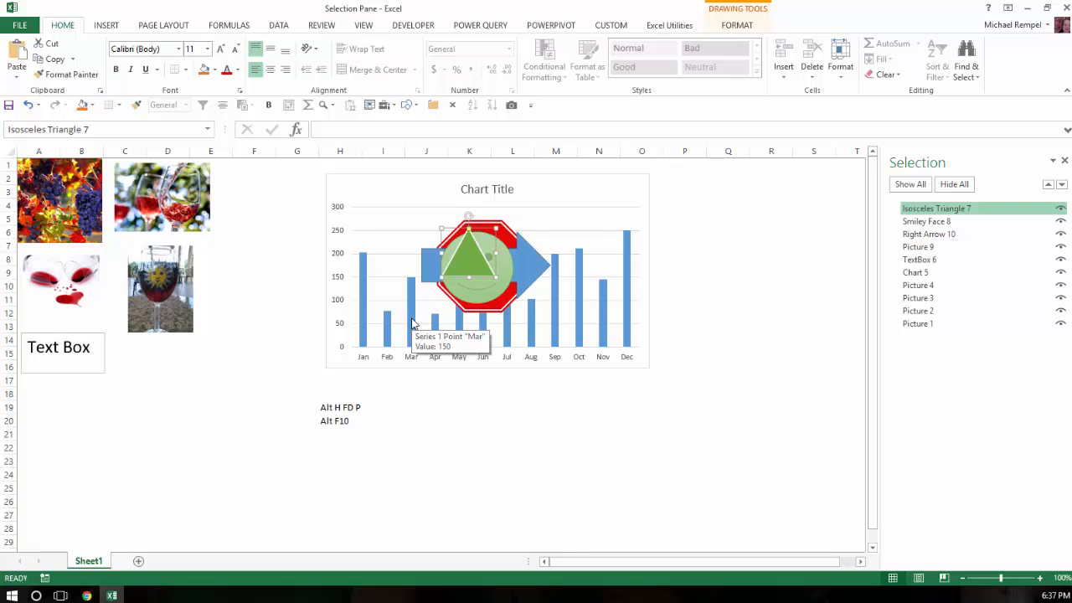
mouse_move(550, 430)
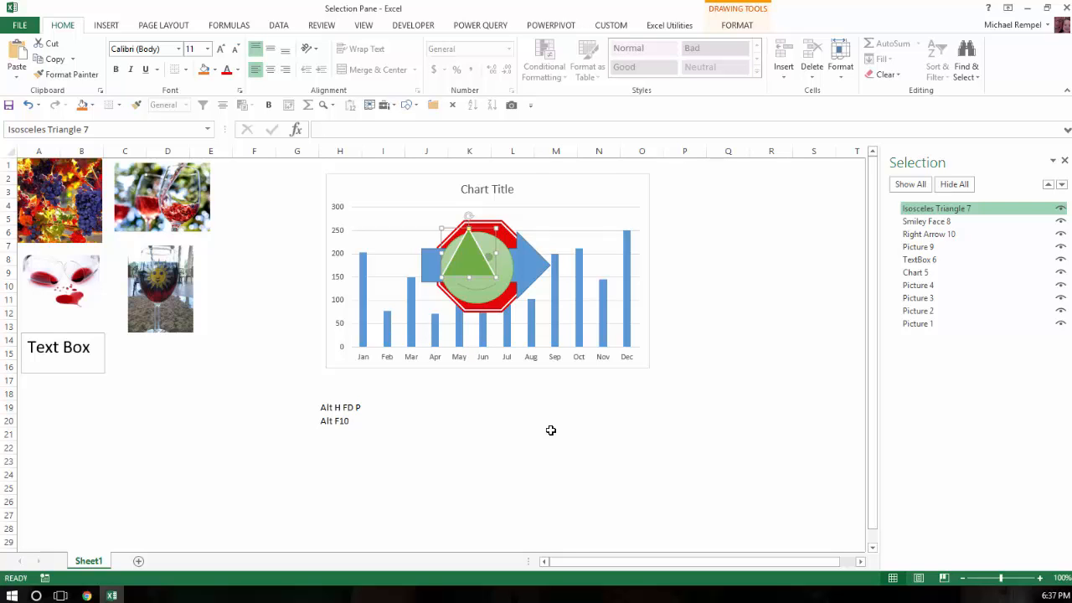
mouse_move(553, 467)
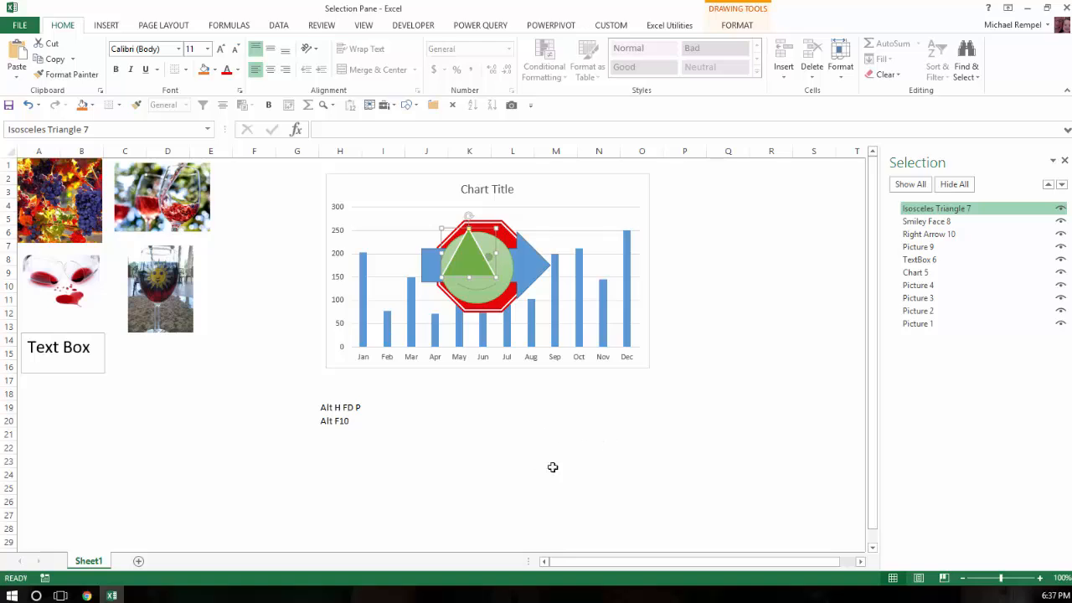